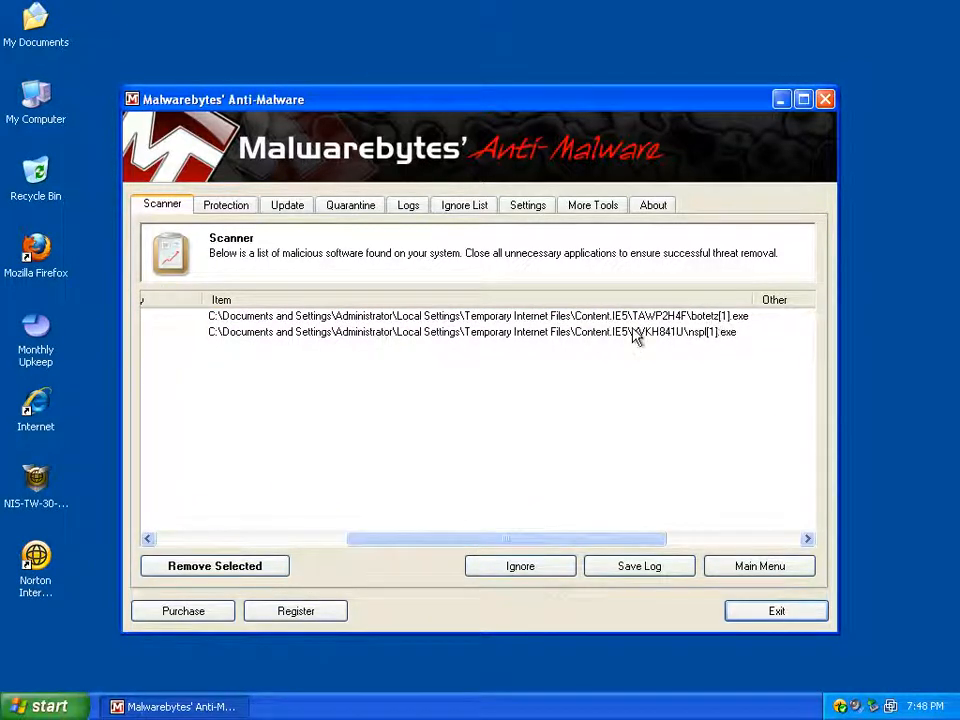
# Select the detected nspl[1].exe entry in the Scanner results to reach its cache folder.
pyautogui.click(470, 332)
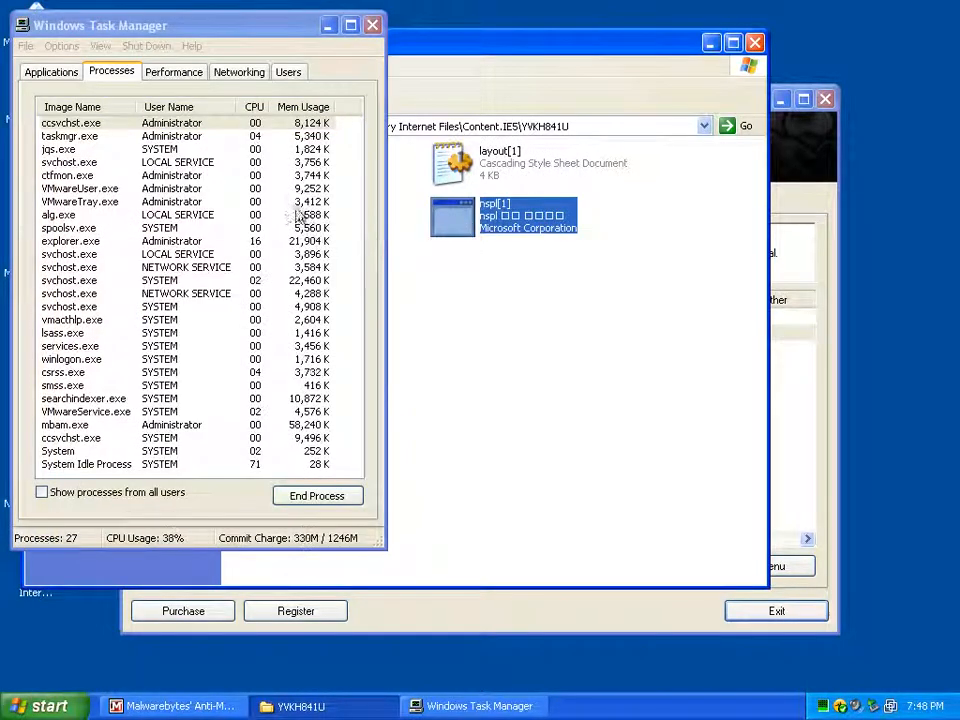
# Check the taskmgr.exe process, then set Task Manager aside to show the YYKH841U cache folder.
pyautogui.click(84, 412)
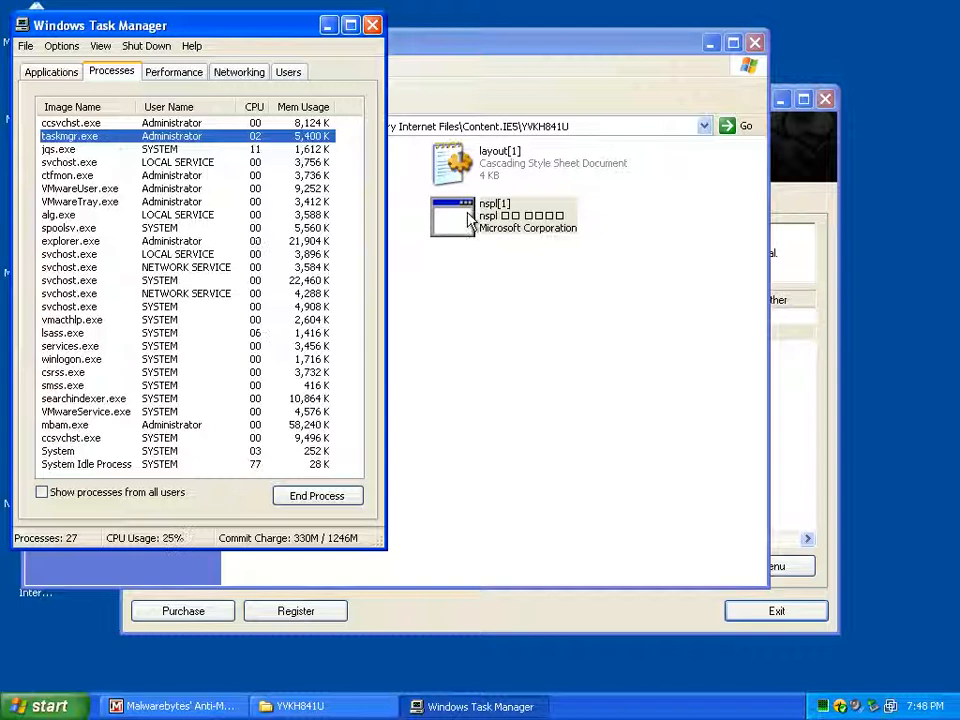
pyautogui.doubleClick(504, 216)
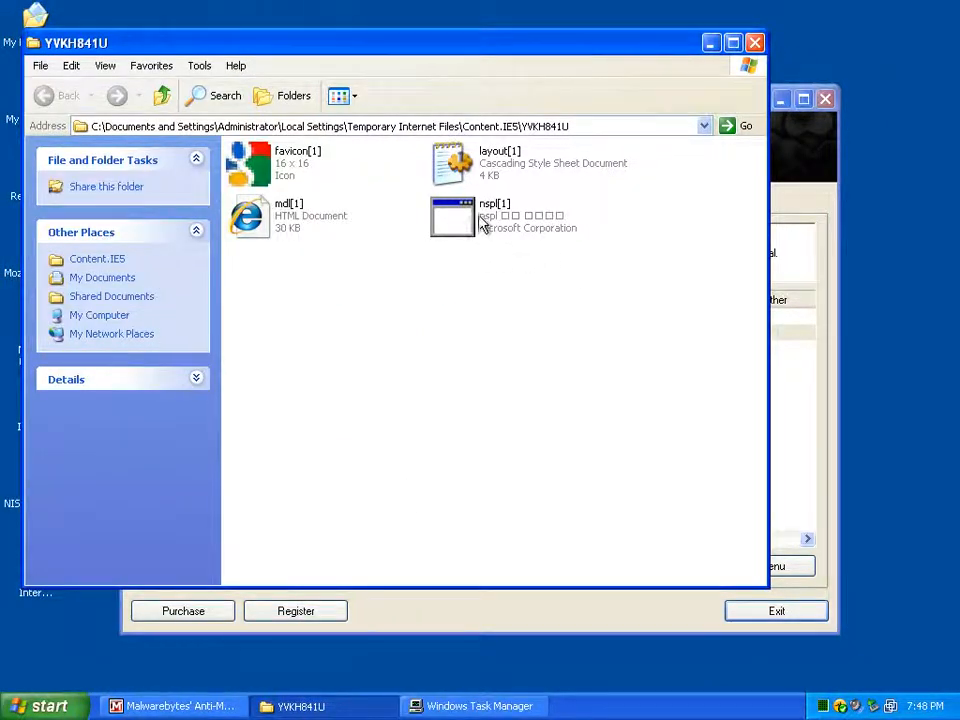
# Scan nspl[1] with Norton, view its Detailed Results showing nothing found, and set the scan aside.
pyautogui.rightClick(452, 216)
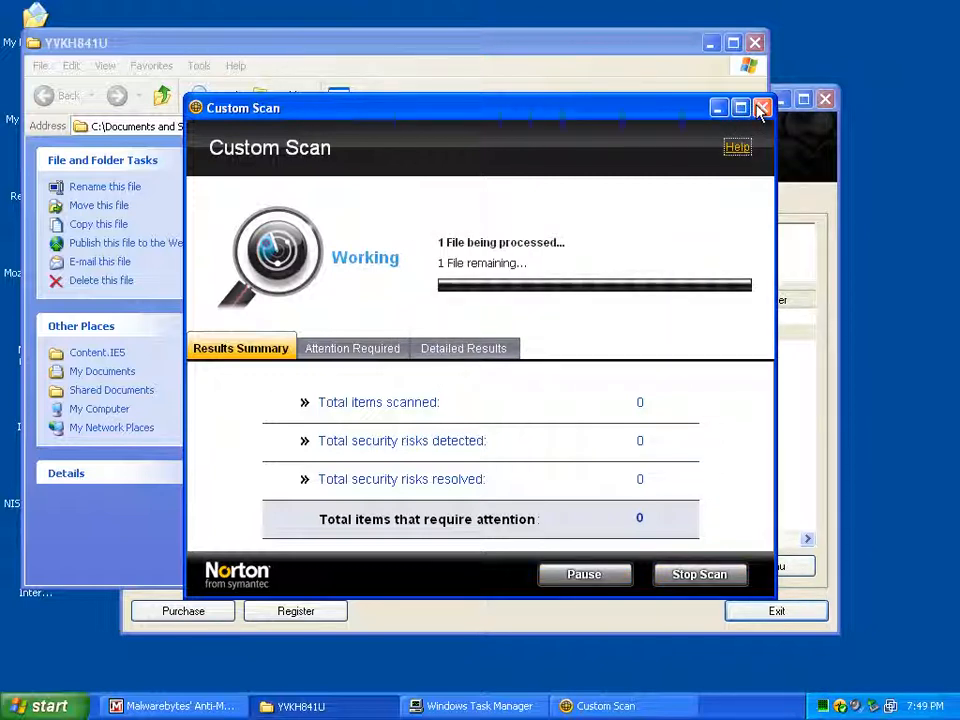
pyautogui.moveTo(362, 336)
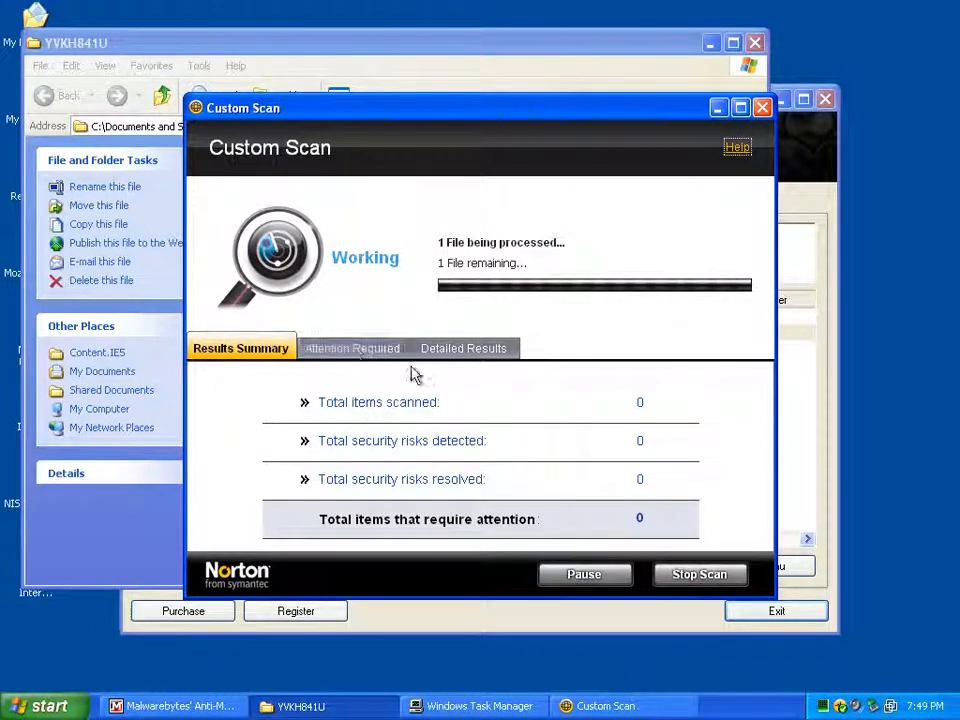
pyautogui.click(464, 348)
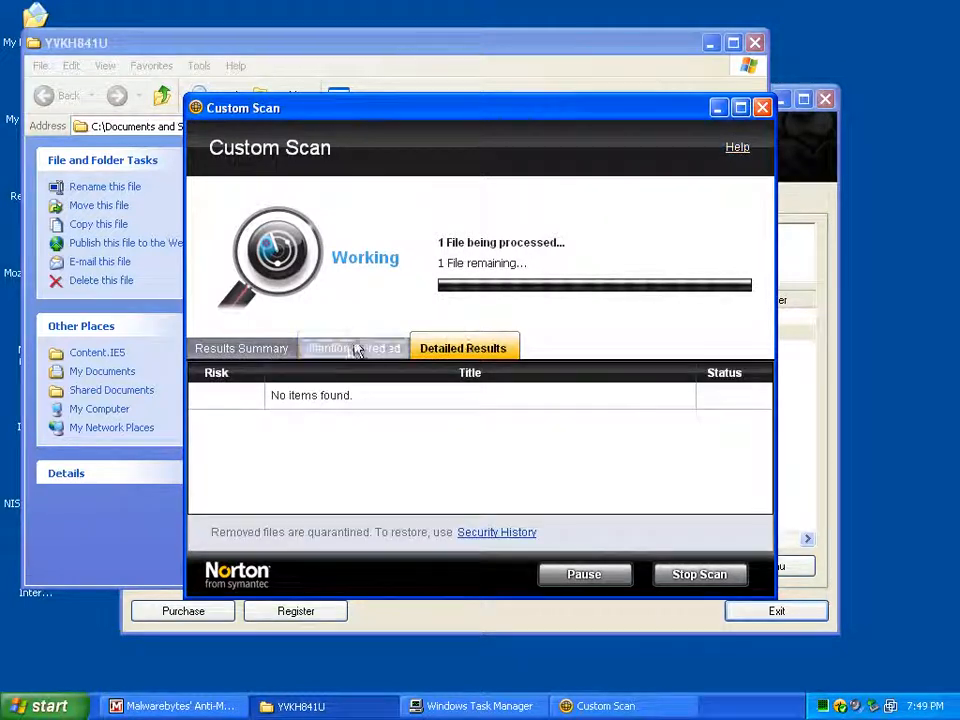
pyautogui.click(240, 348)
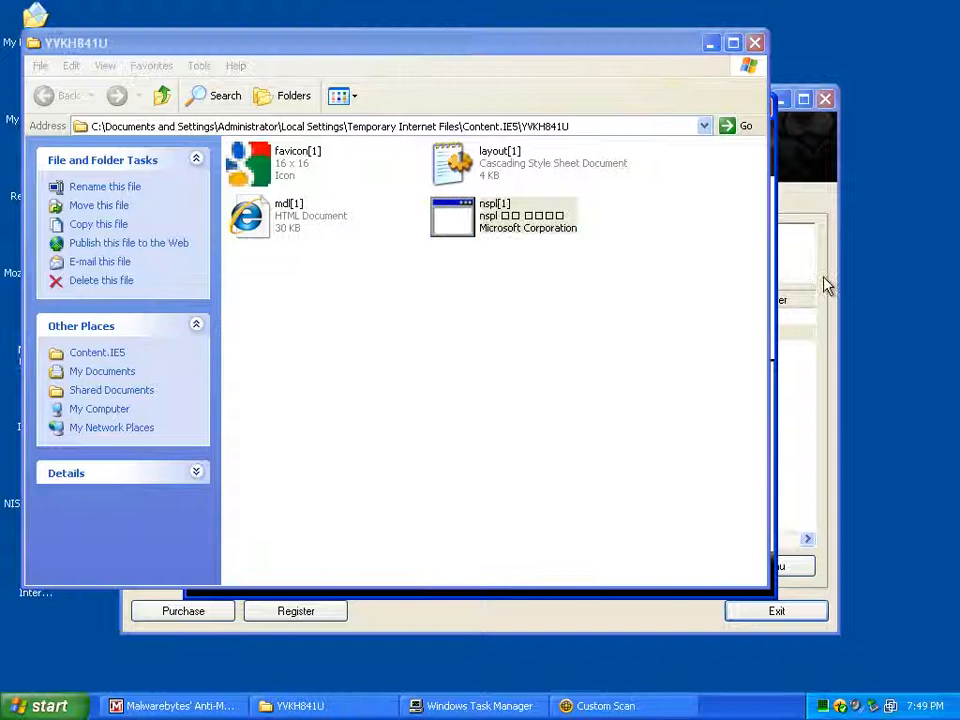
# Launch botetz[1] from the TAWP2H4F cache folder past the unverified-publisher warning, then bring up Task Manager.
pyautogui.click(176, 704)
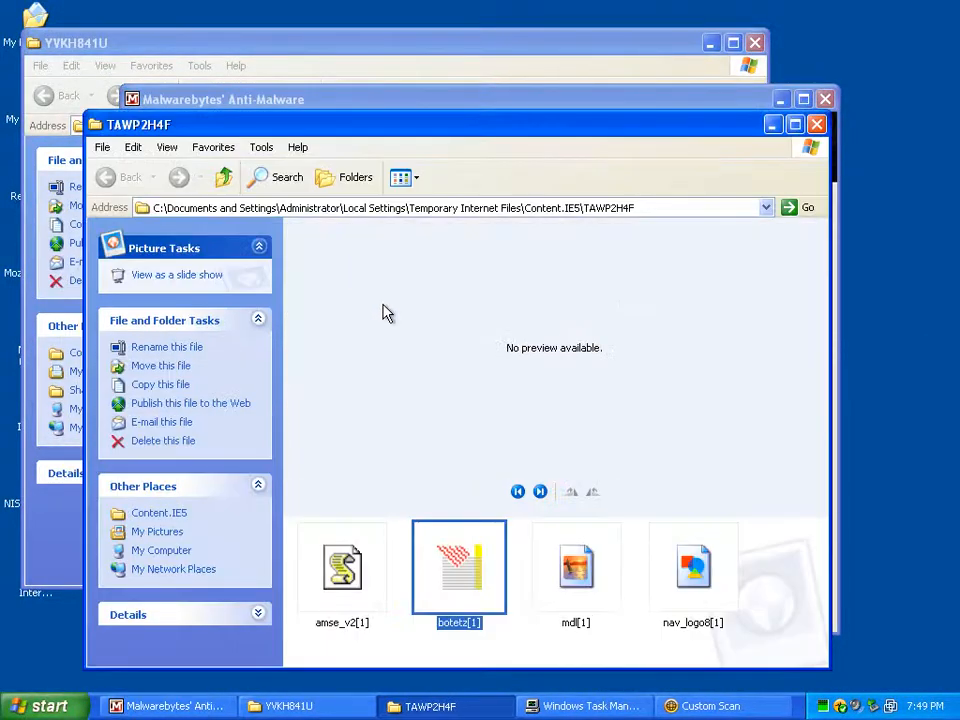
pyautogui.doubleClick(460, 568)
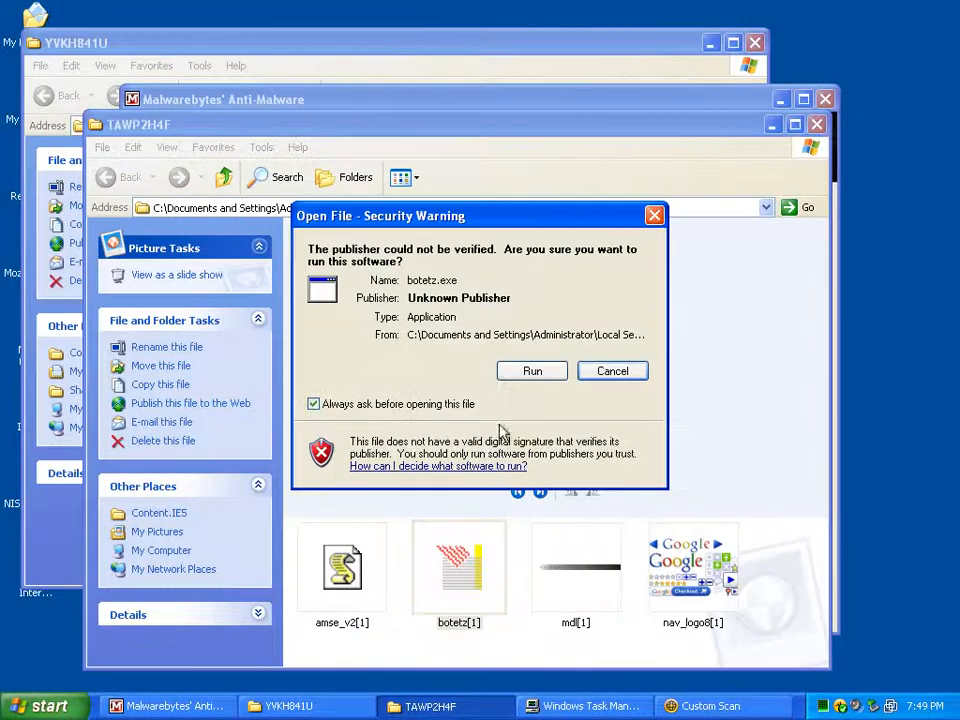
pyautogui.click(612, 370)
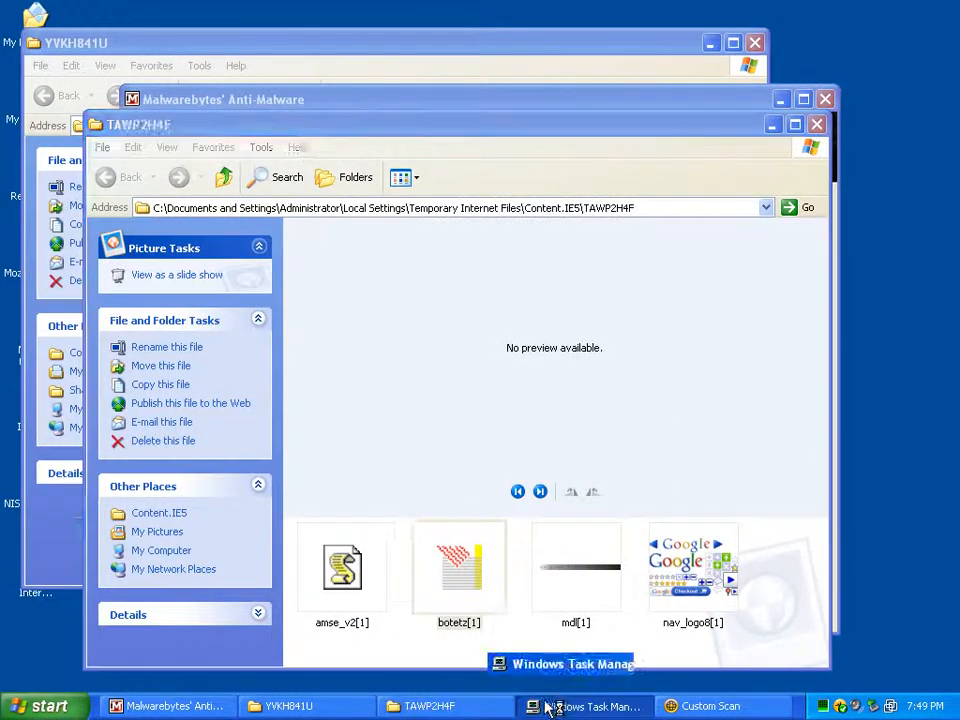
pyautogui.click(560, 664)
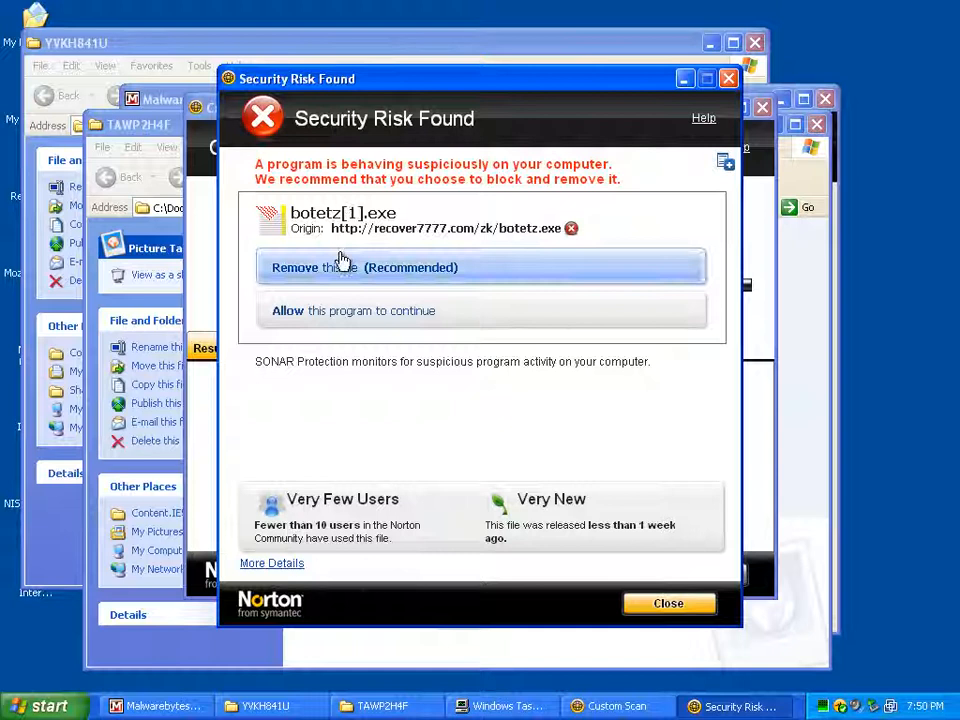
# Remove the botetz[1].exe security risk Norton flagged using the recommended option.
pyautogui.click(668, 604)
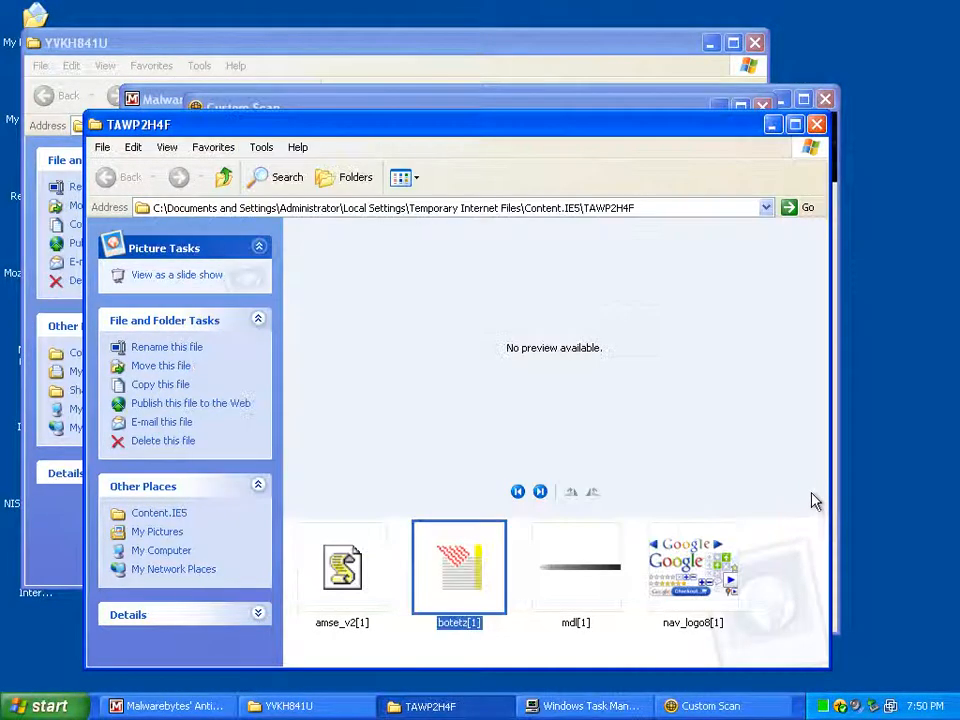
pyautogui.moveTo(690, 664)
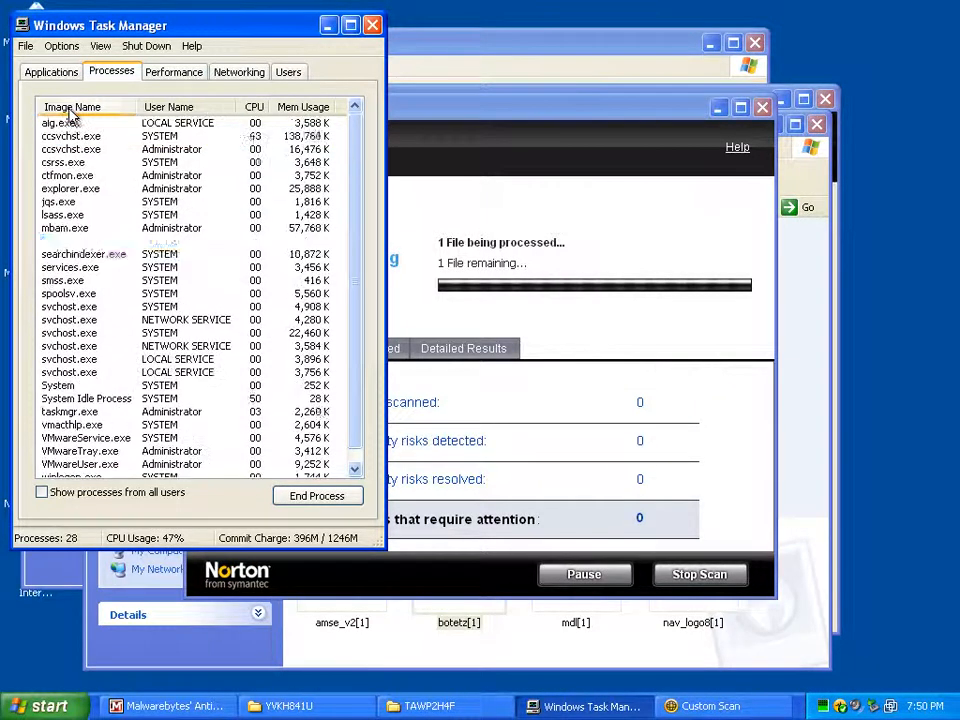
# Review the process list, attempt to close Norton's Custom Scan, and dismiss its cannot-exit notice.
pyautogui.click(80, 228)
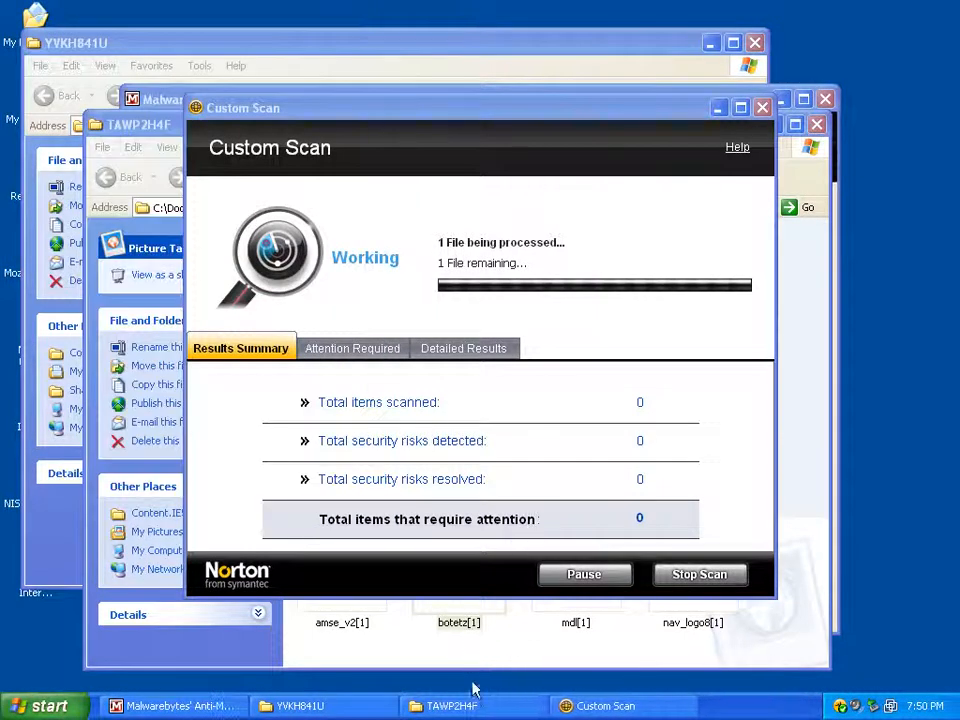
pyautogui.click(452, 704)
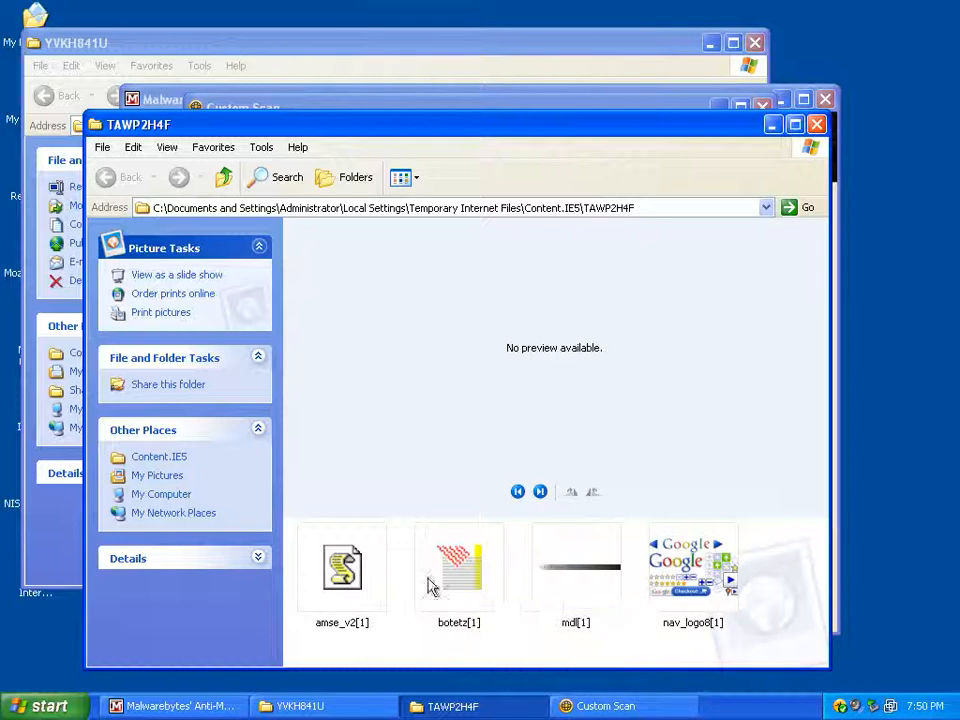
pyautogui.moveTo(612, 530)
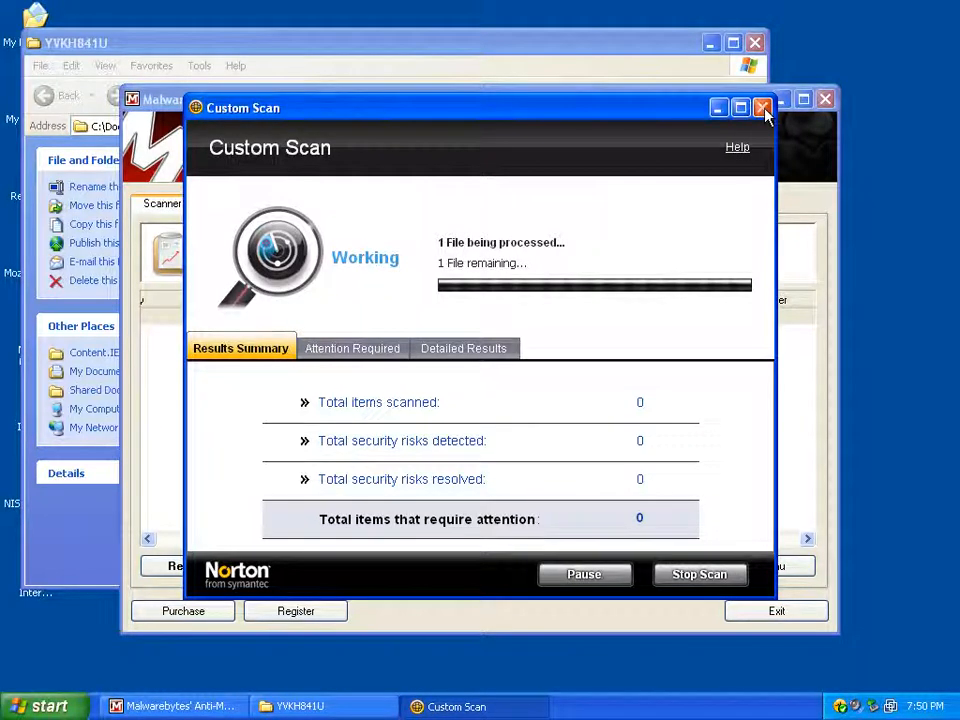
pyautogui.click(762, 108)
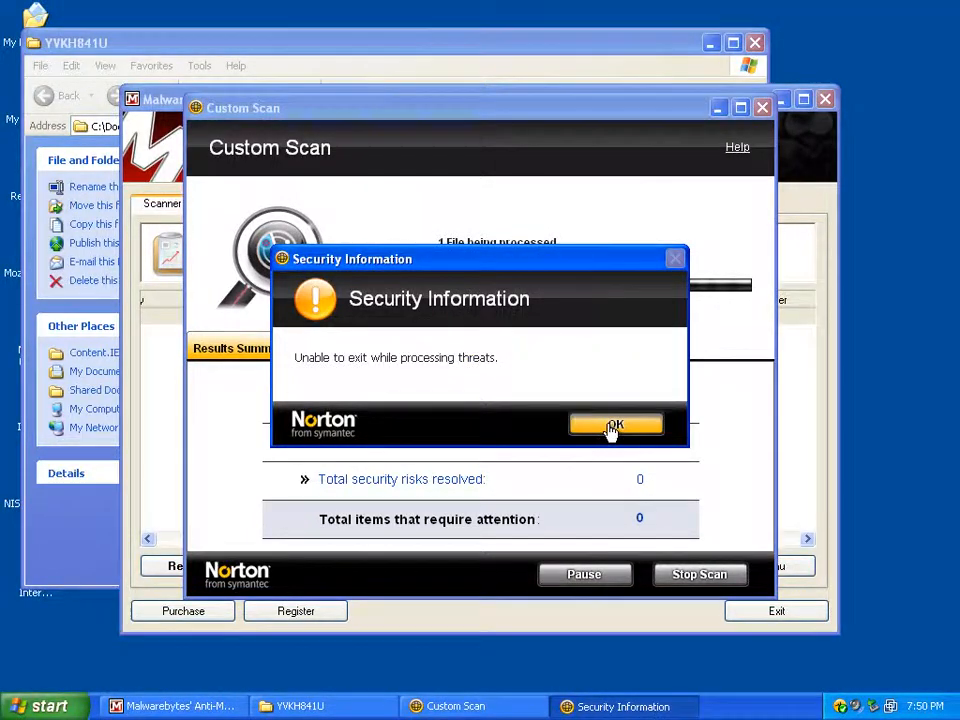
pyautogui.click(616, 424)
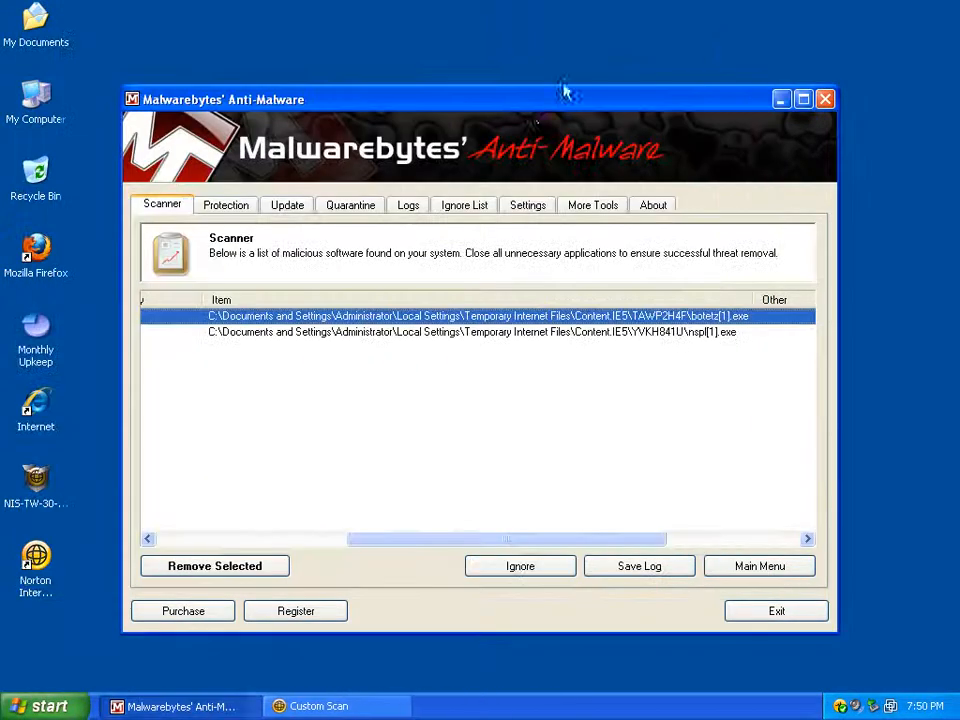
# Launch HijackThis from Monthly Upkeep, run a system scan only, review the entries and close it.
pyautogui.moveTo(480, 100); pyautogui.dragTo(588, 96)
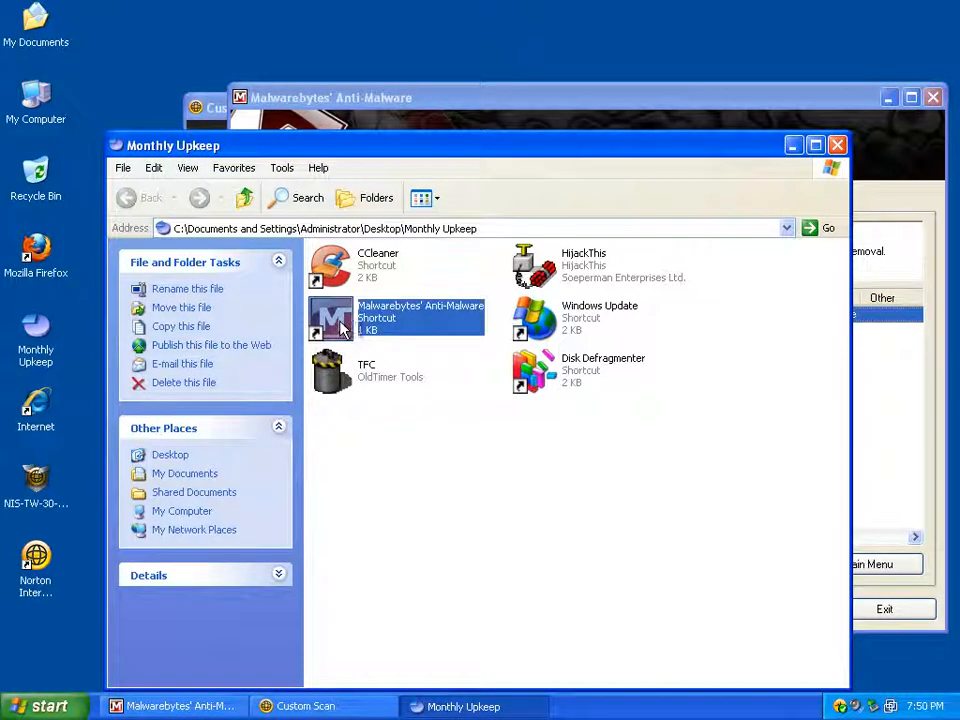
pyautogui.doubleClick(536, 264)
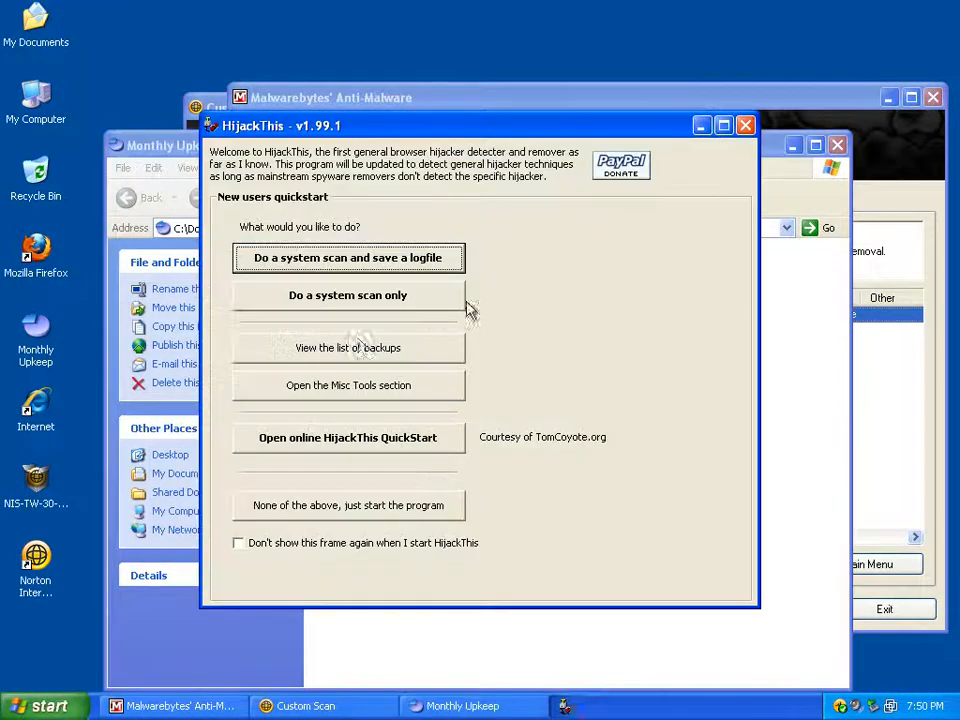
pyautogui.click(348, 296)
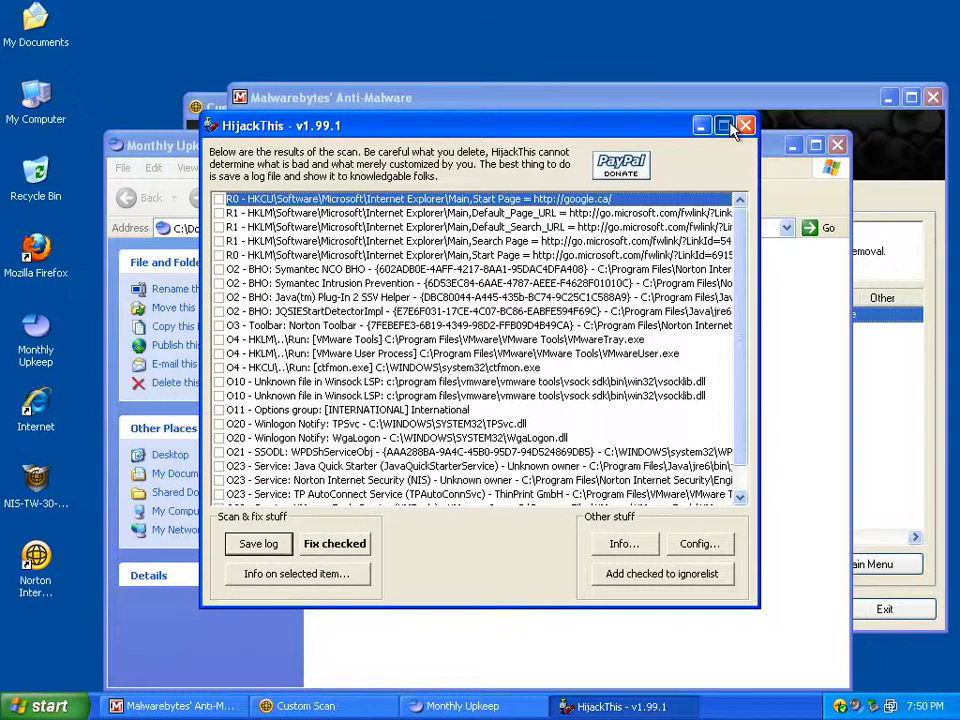
pyautogui.click(724, 124)
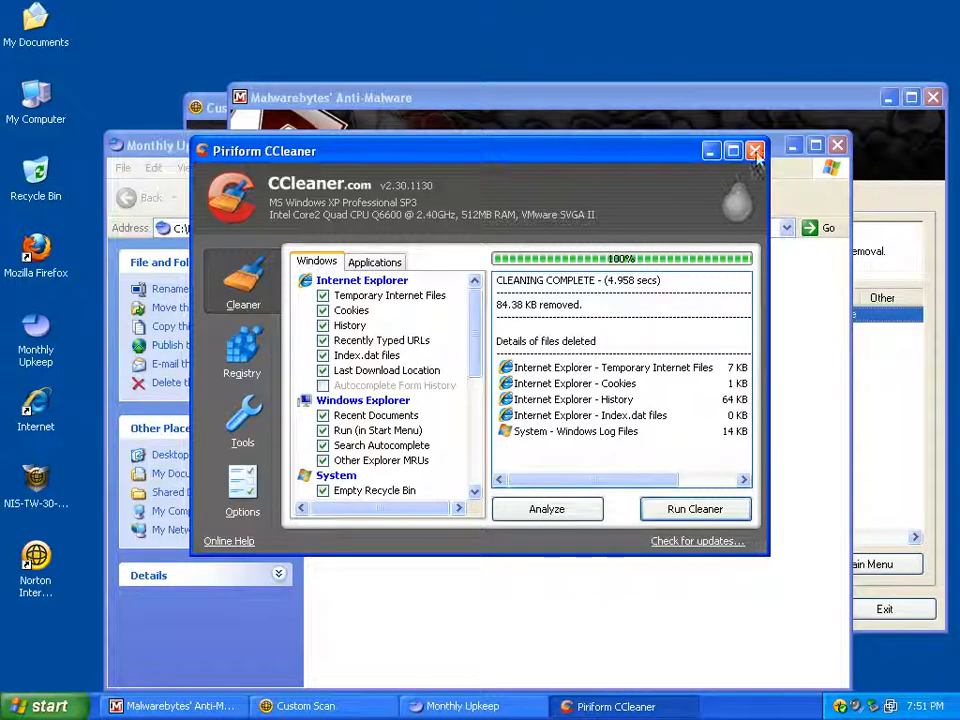
# Close CCleaner, jump to botetz[1].exe's location from Malwarebytes and dismiss the missing-file error.
pyautogui.click(756, 150)
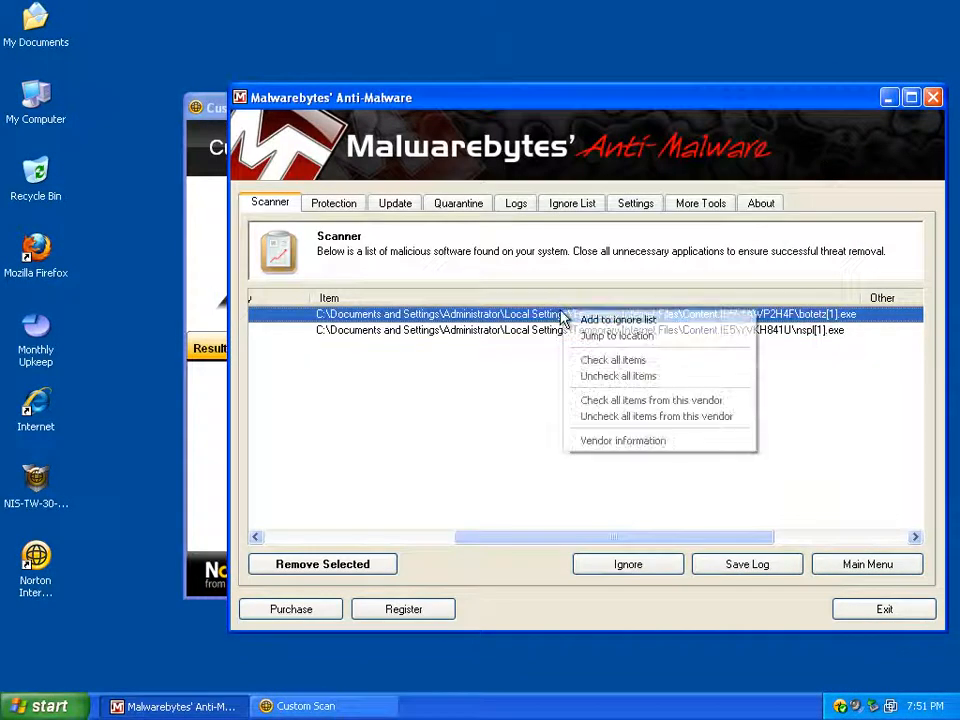
pyautogui.click(616, 336)
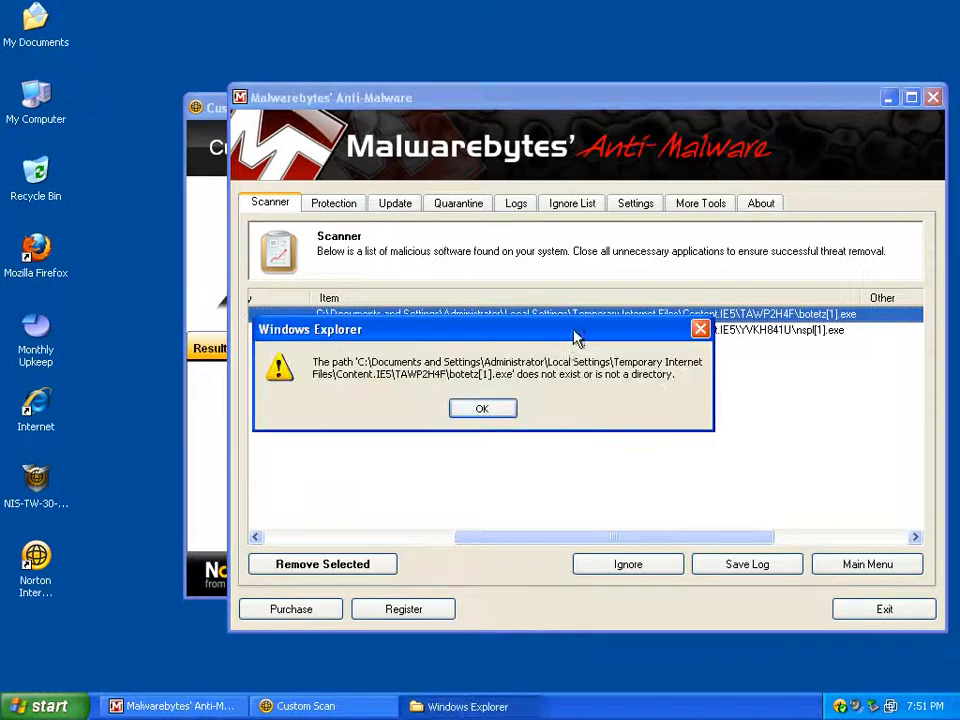
pyautogui.click(482, 408)
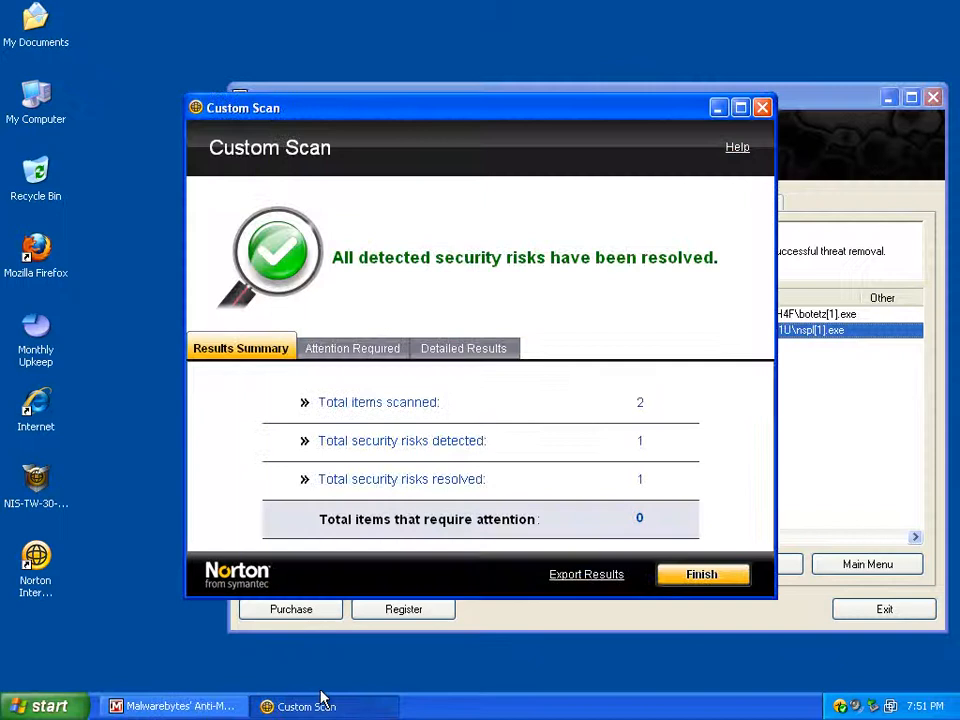
pyautogui.moveTo(464, 348)
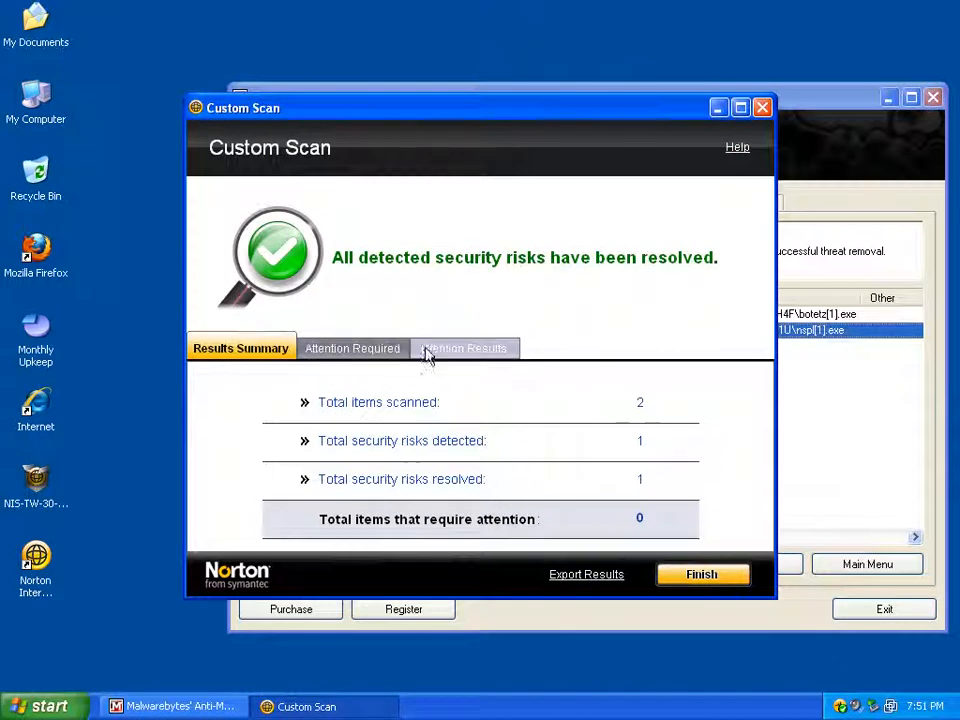
# Review the resolved Trojan.Gen detection, empty Attention Required list and summary, then finish the Custom Scan.
pyautogui.click(464, 348)
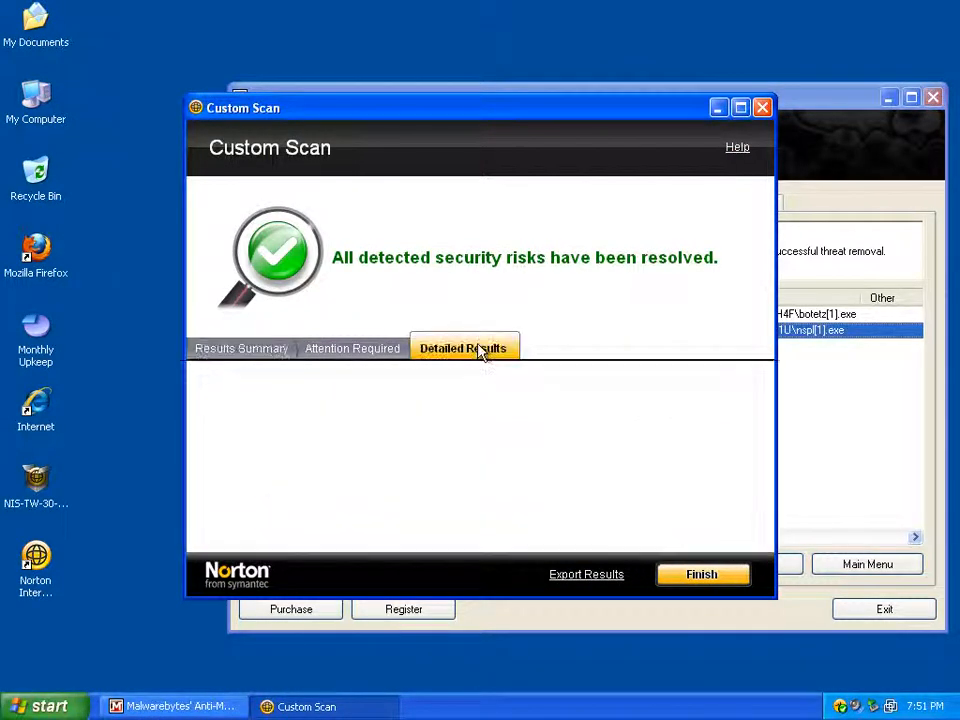
pyautogui.click(464, 348)
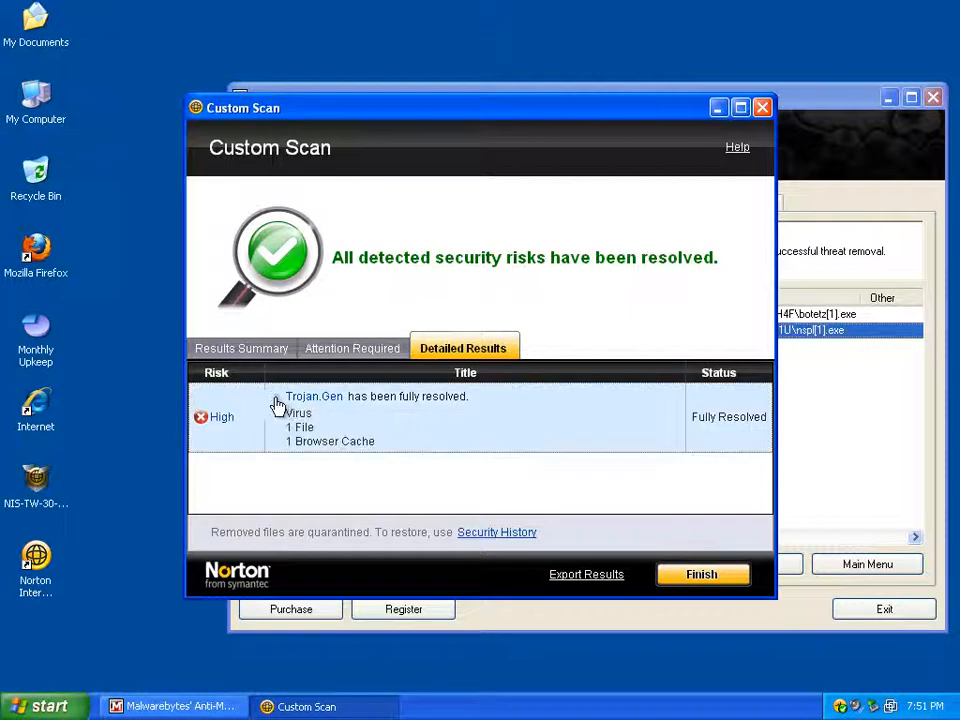
pyautogui.click(352, 348)
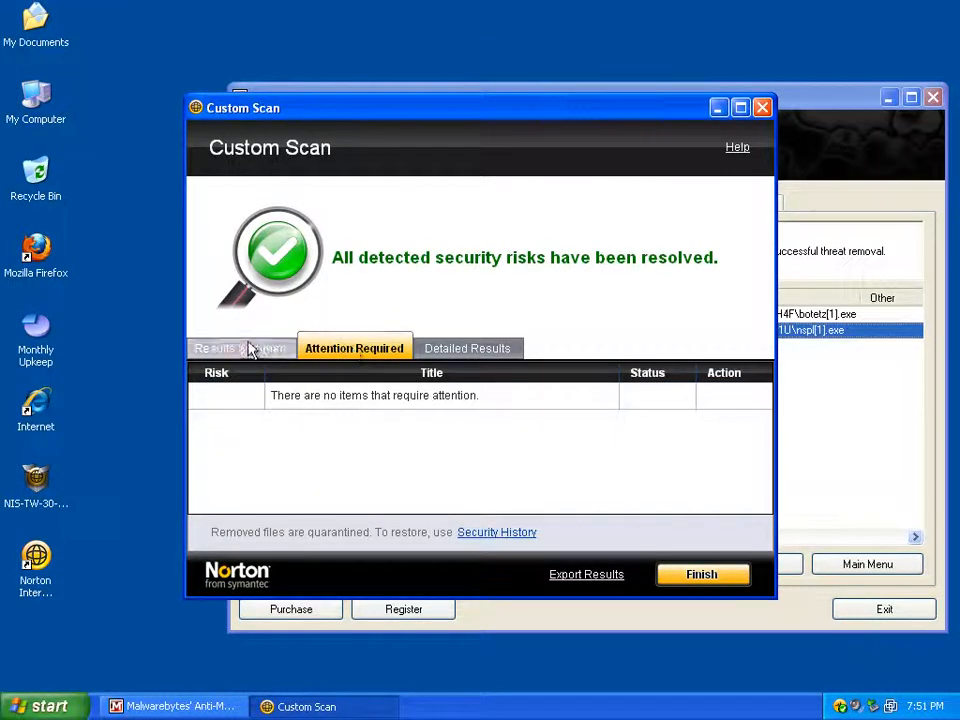
pyautogui.click(240, 348)
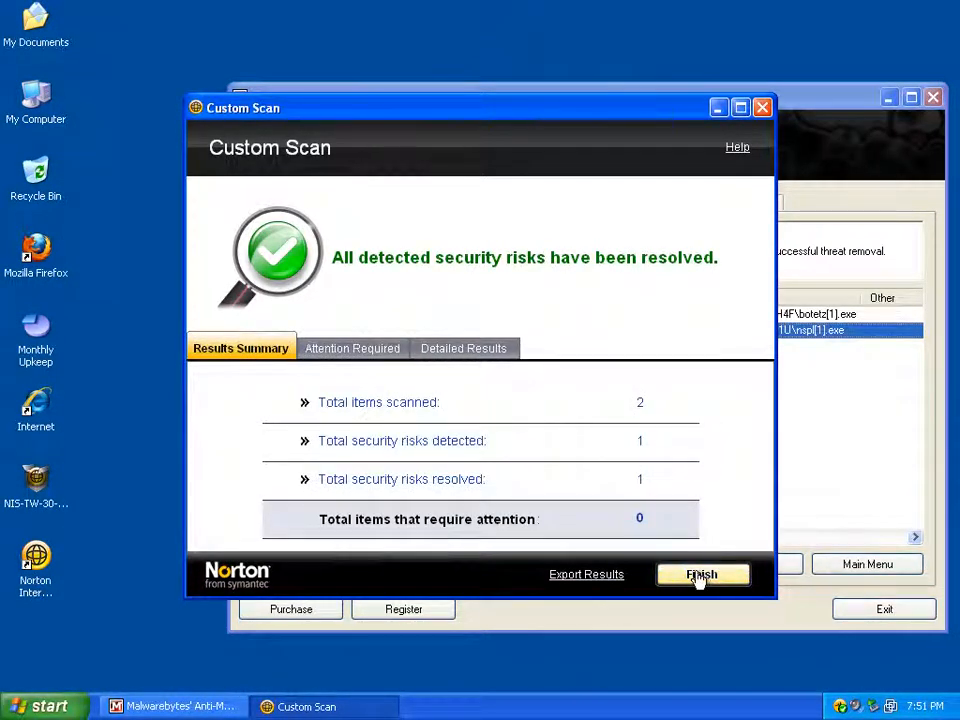
pyautogui.click(700, 574)
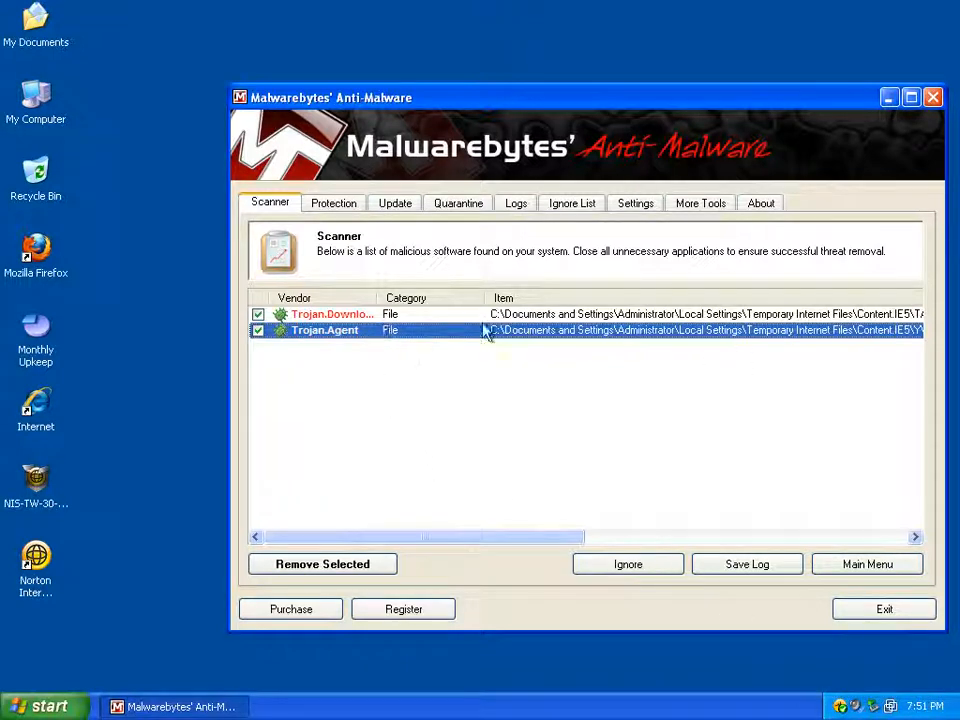
pyautogui.moveTo(736, 436)
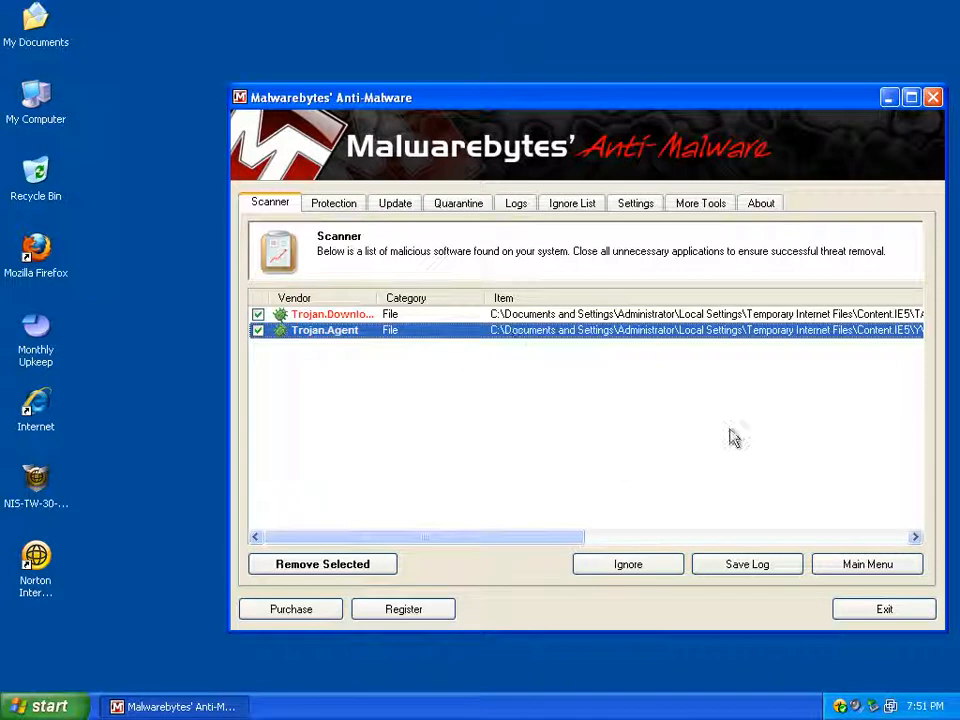
pyautogui.moveTo(506, 360)
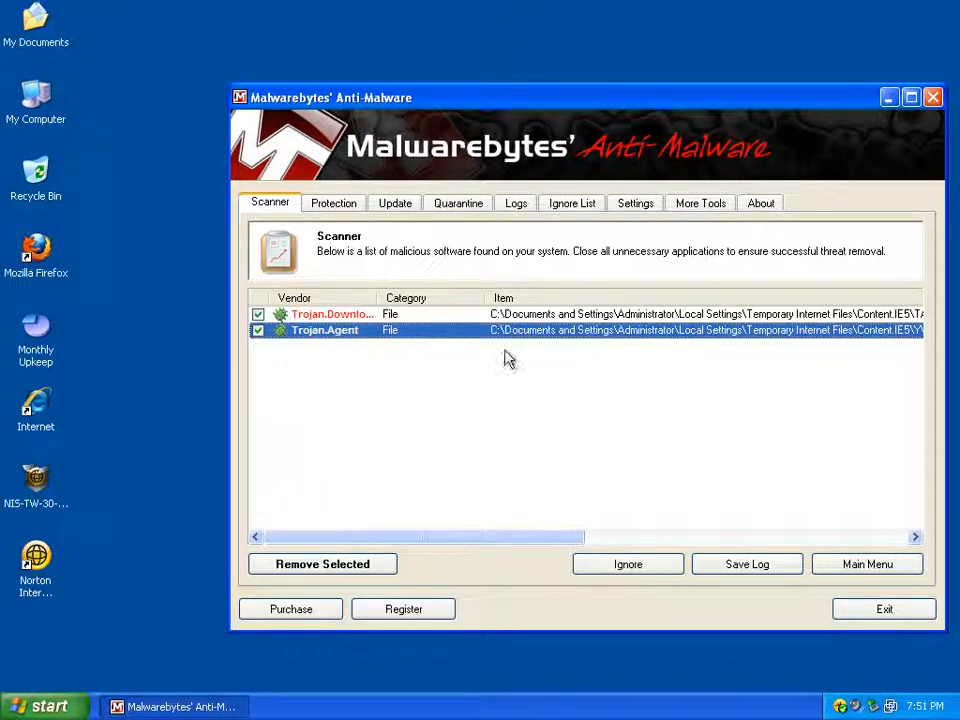
pyautogui.moveTo(504, 552)
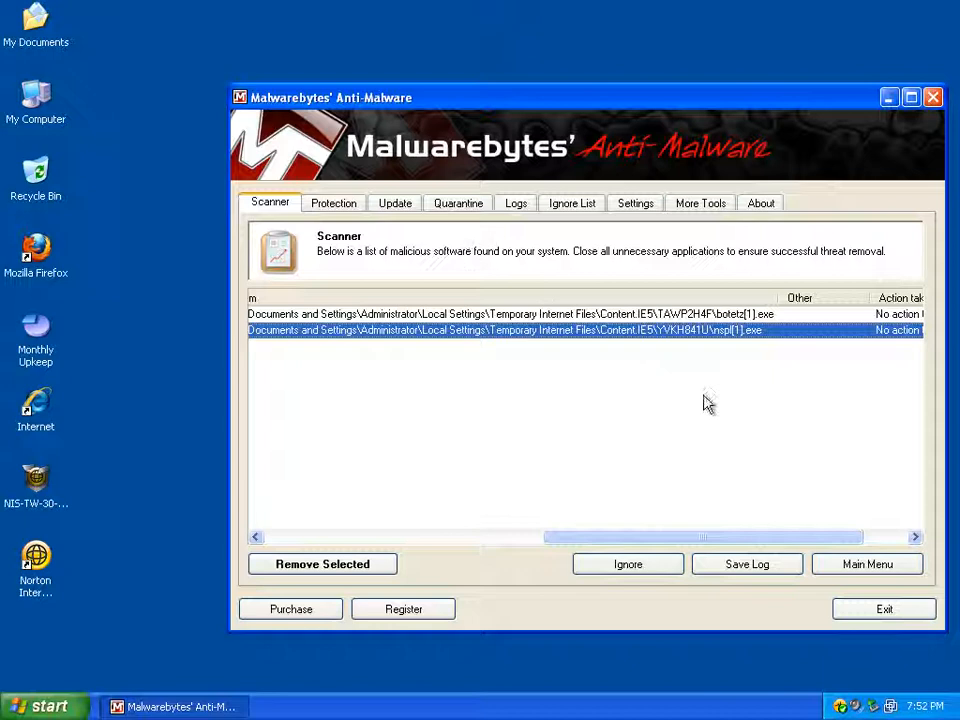
pyautogui.moveTo(270, 156)
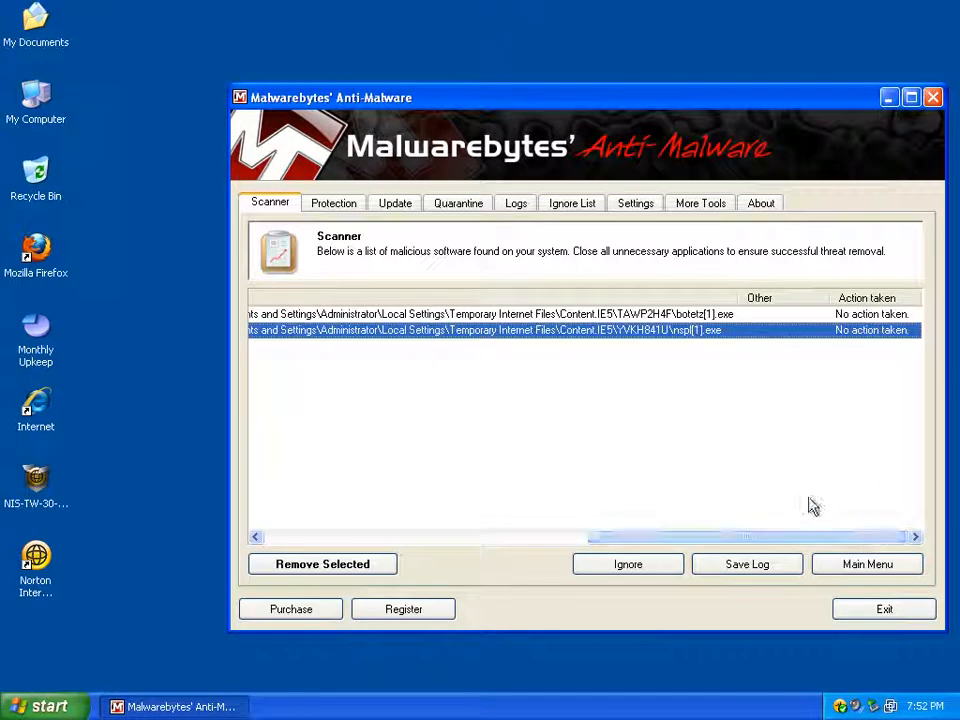
# Start a Malwarebytes Quick Scan after reviewing the two trojans' locations and untreated status.
pyautogui.click(884, 608)
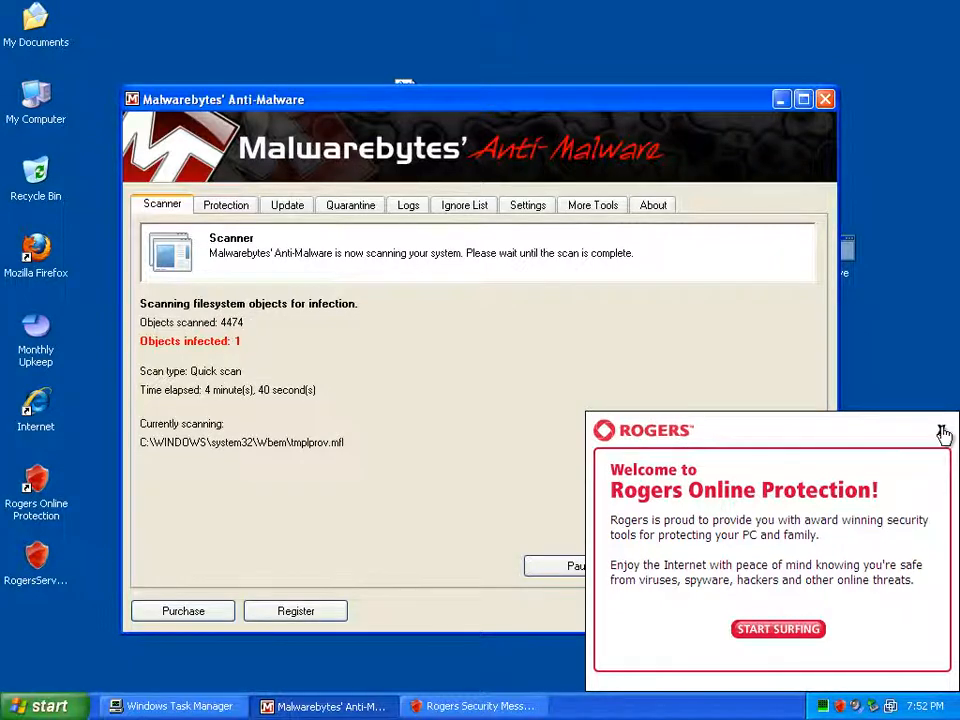
# Dismiss the Rogers welcome notice and acknowledge the scan-complete message, showing the detections.
pyautogui.click(944, 430)
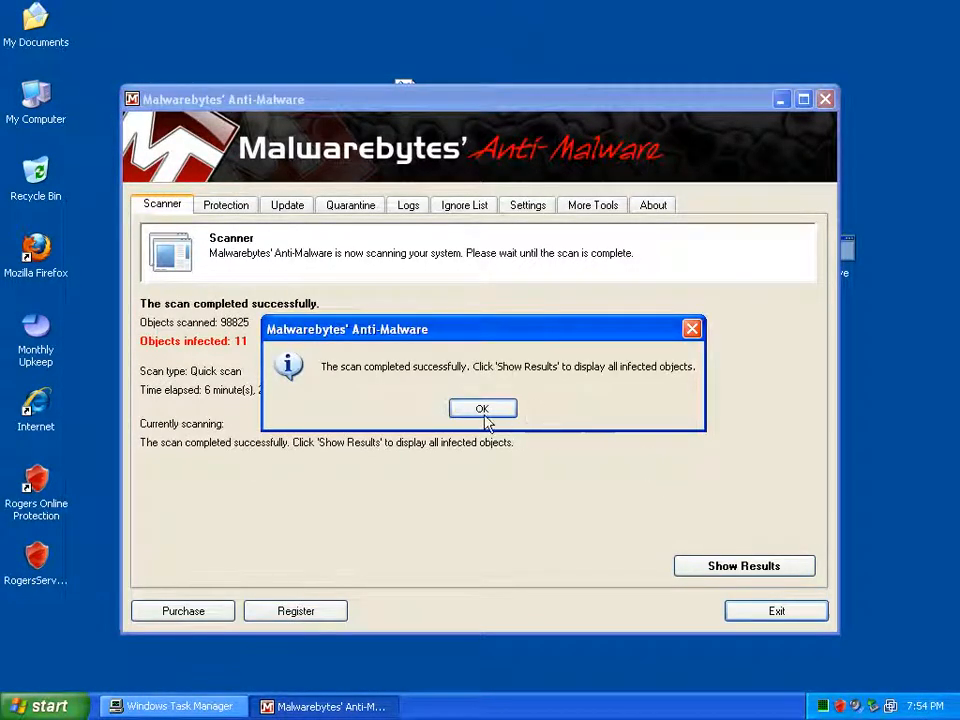
pyautogui.click(482, 408)
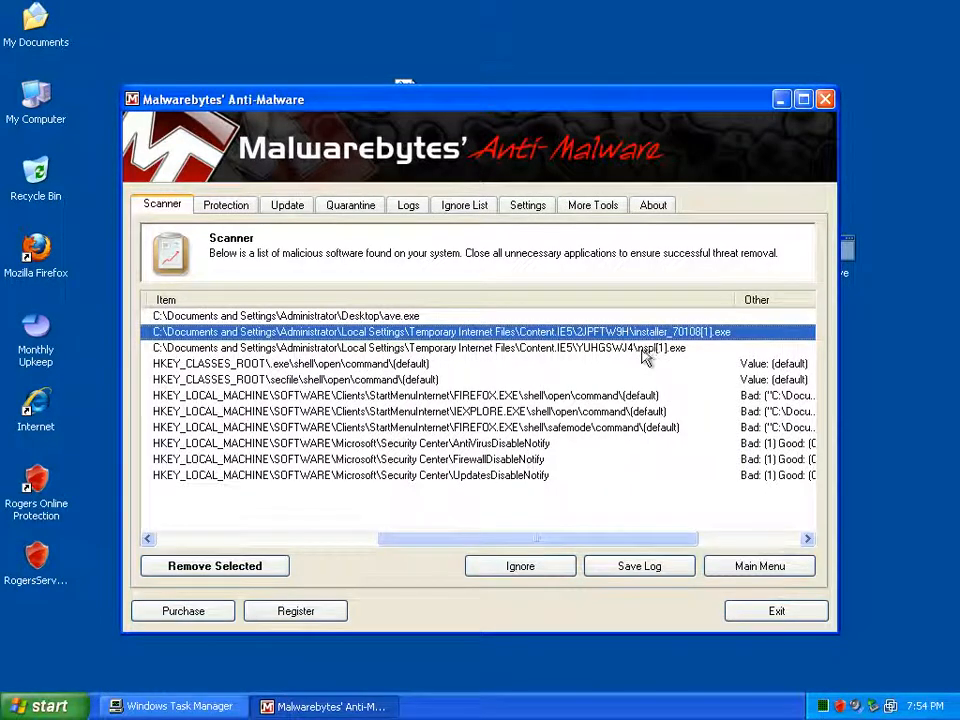
pyautogui.click(418, 348)
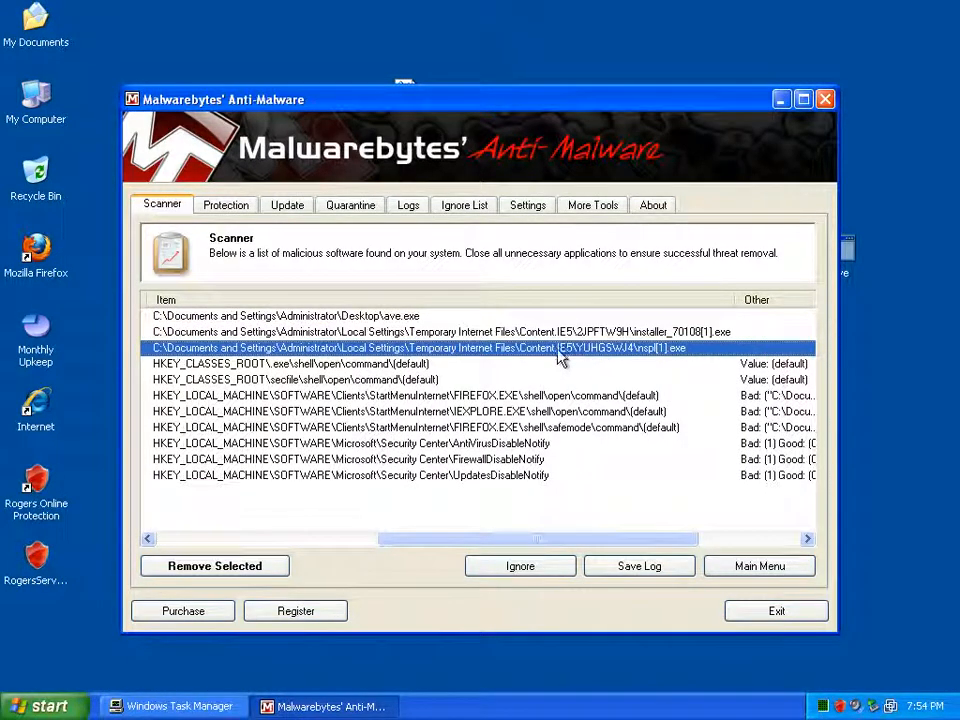
pyautogui.moveTo(480, 536)
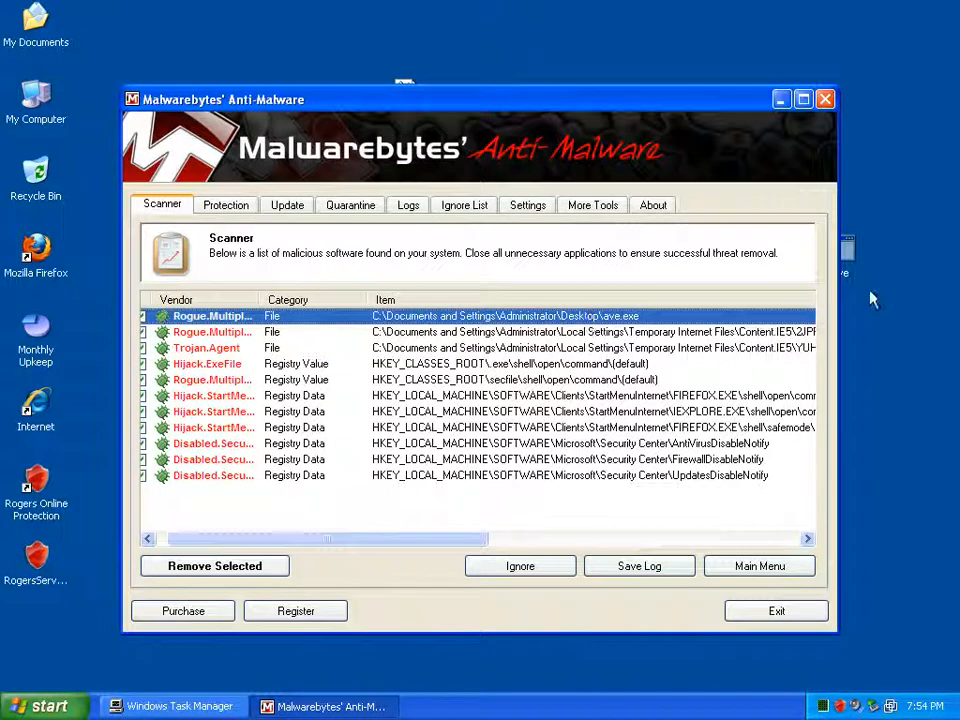
pyautogui.moveTo(428, 124)
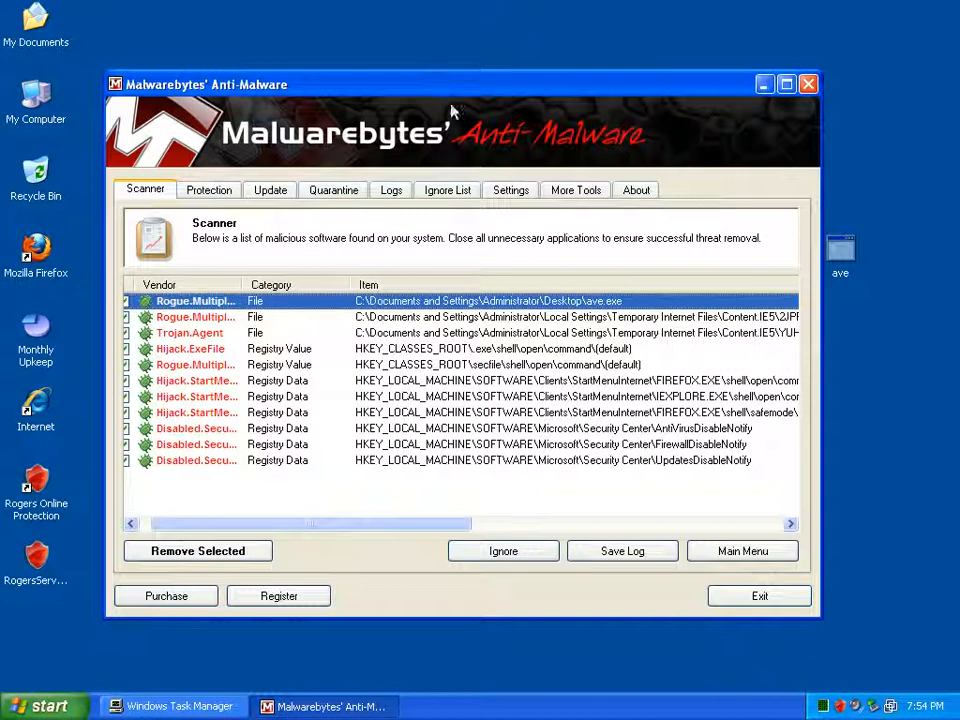
pyautogui.moveTo(668, 372)
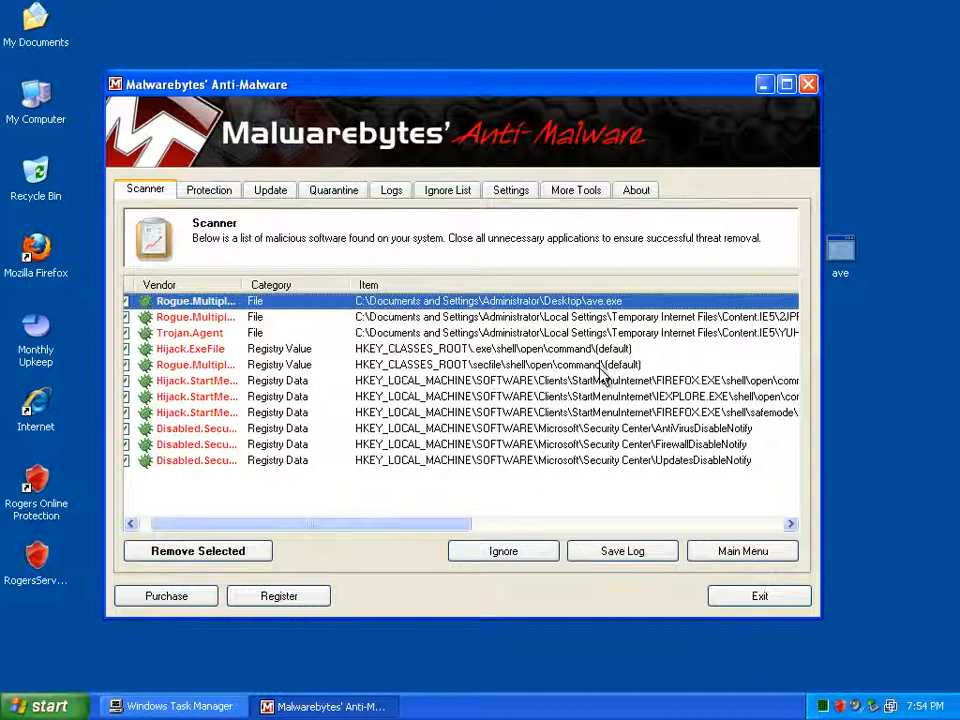
pyautogui.moveTo(246, 284)
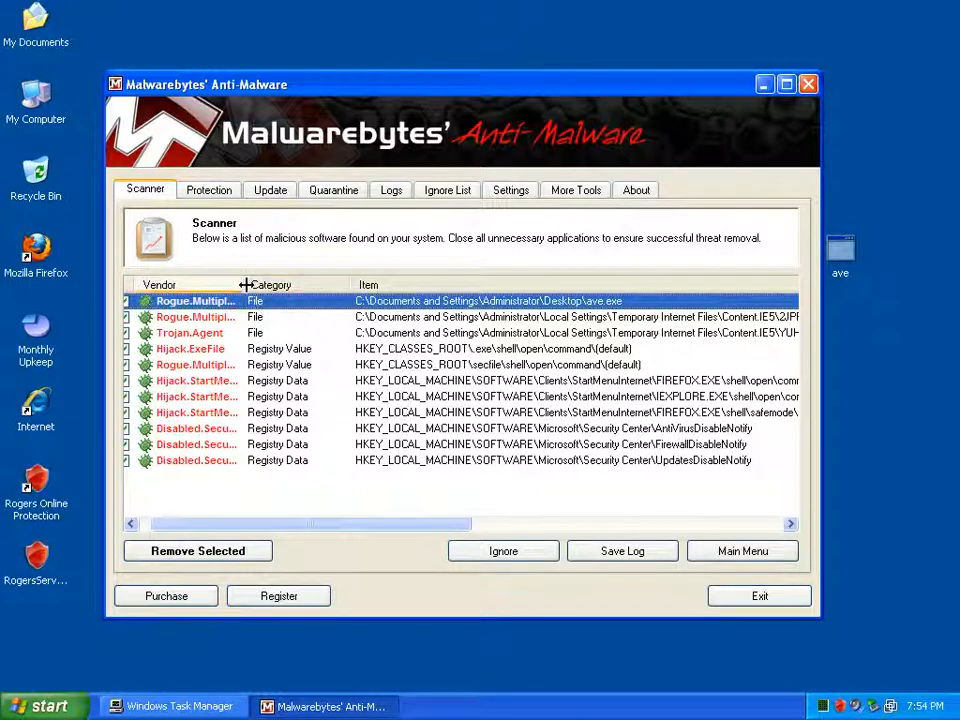
# Widen the Vendor column so the full threat names of the eleven infections are readable.
pyautogui.moveTo(244, 284); pyautogui.dragTo(316, 284)
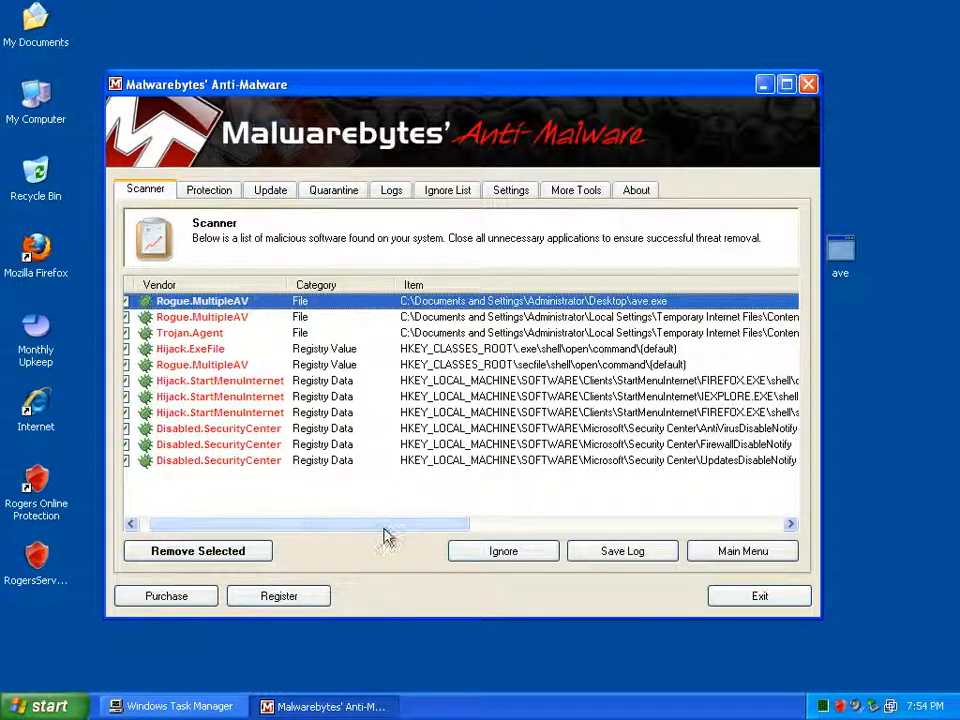
pyautogui.moveTo(390, 524); pyautogui.dragTo(680, 524)
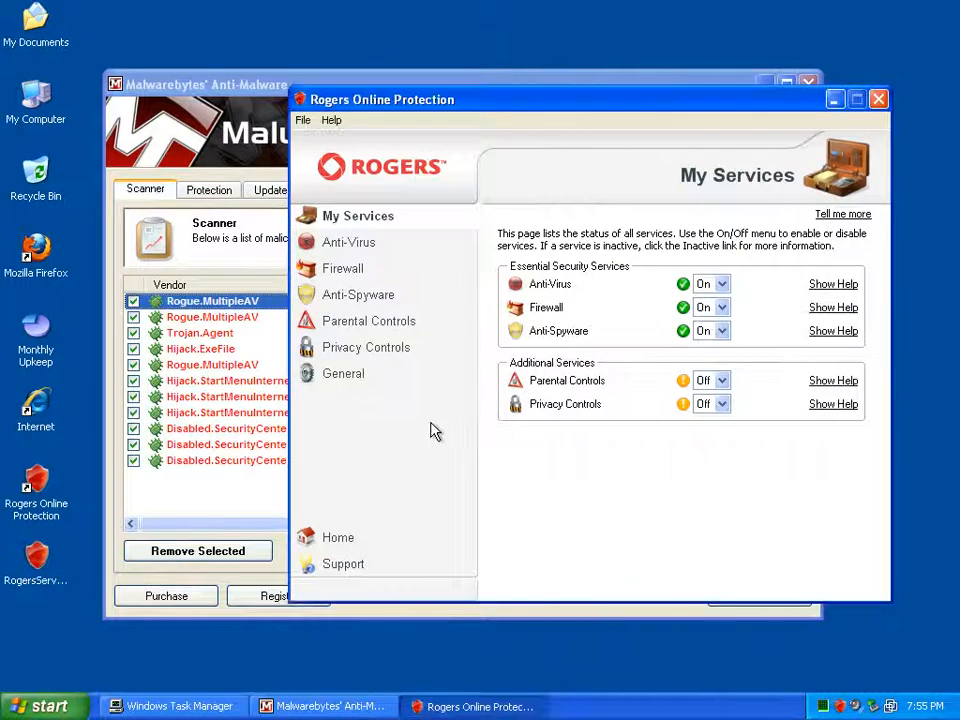
# Review the Rogers general settings and startup preferences, then return to the settings page.
pyautogui.click(344, 374)
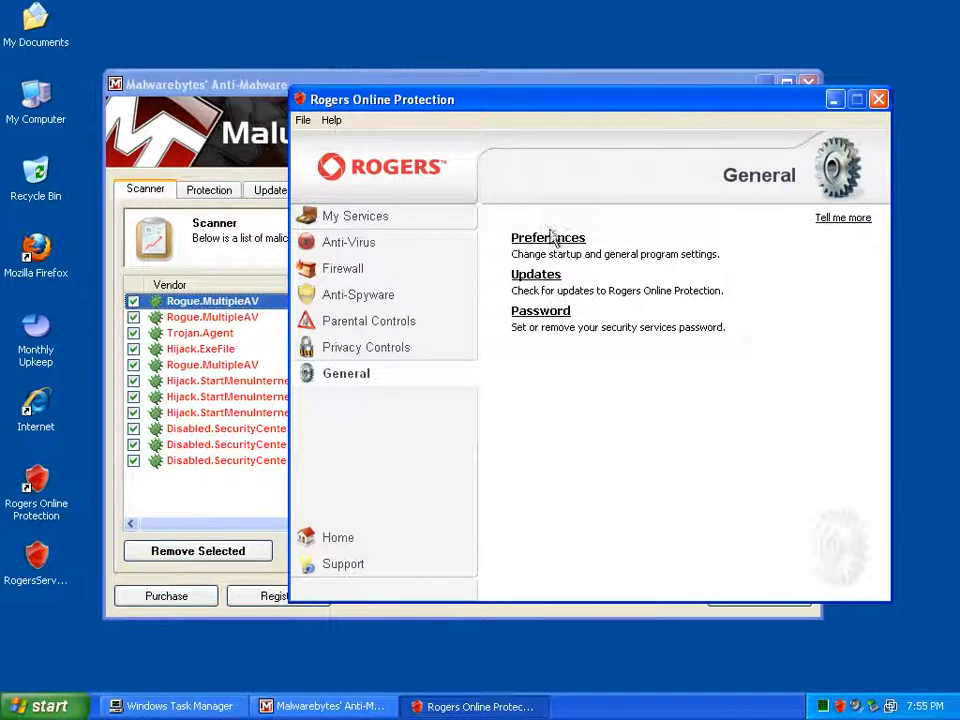
pyautogui.click(548, 236)
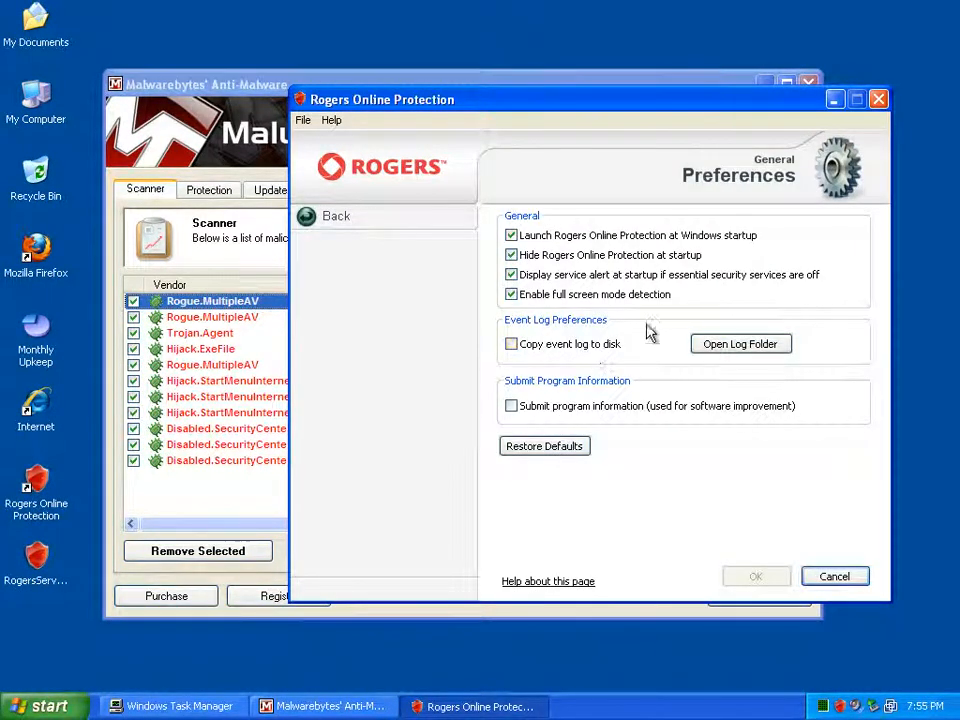
pyautogui.moveTo(610, 330)
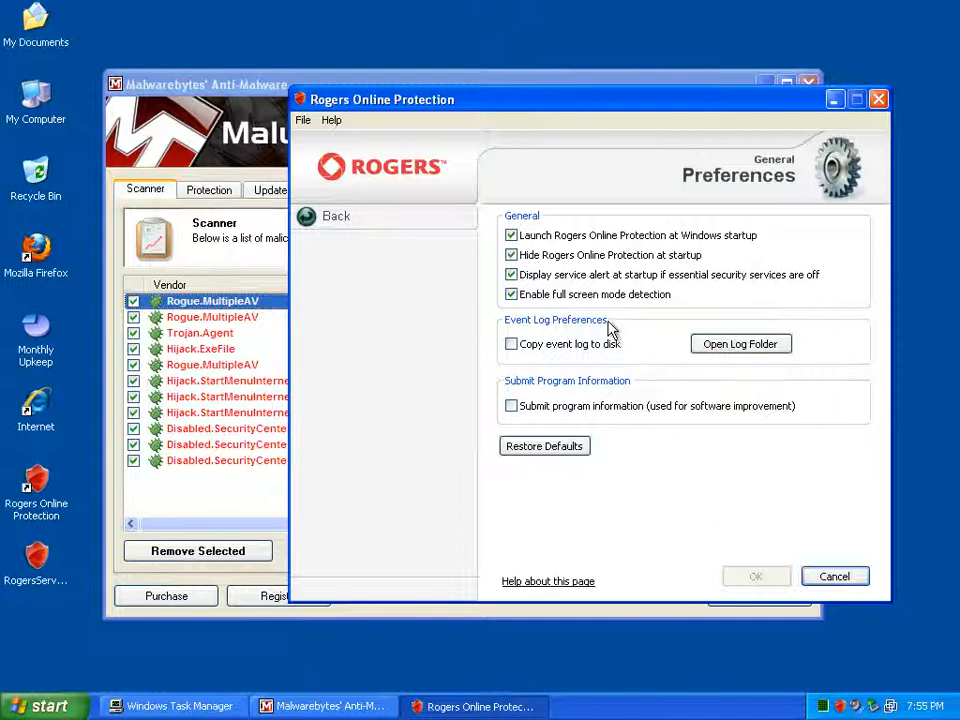
pyautogui.click(336, 216)
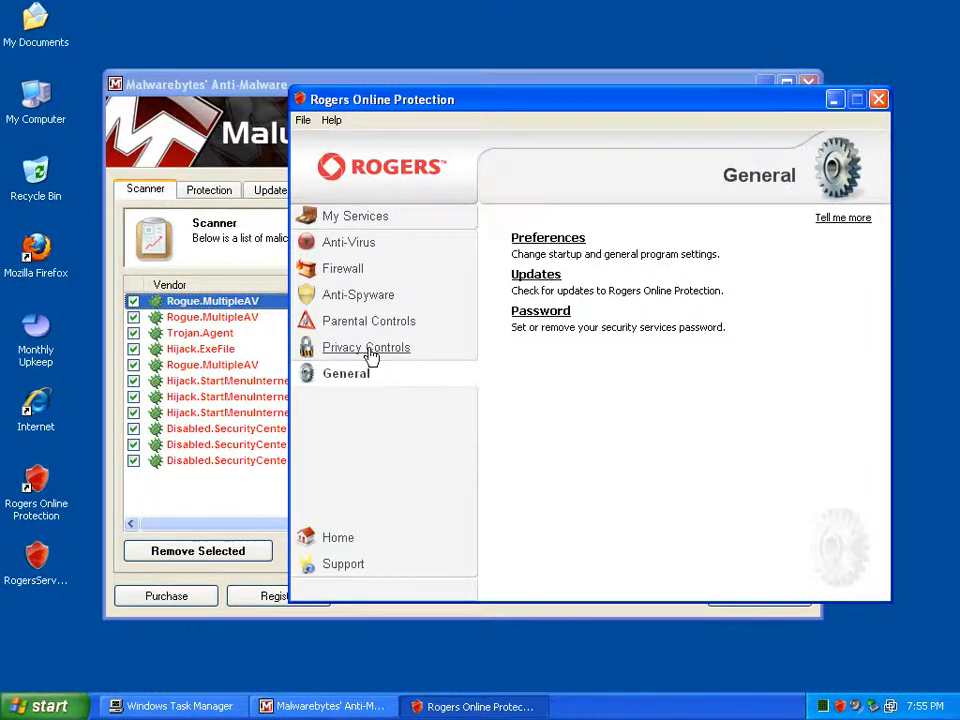
# View the privacy controls and Anti-Spyware status showing real-time protection enabled and 0 quarantined files.
pyautogui.click(366, 348)
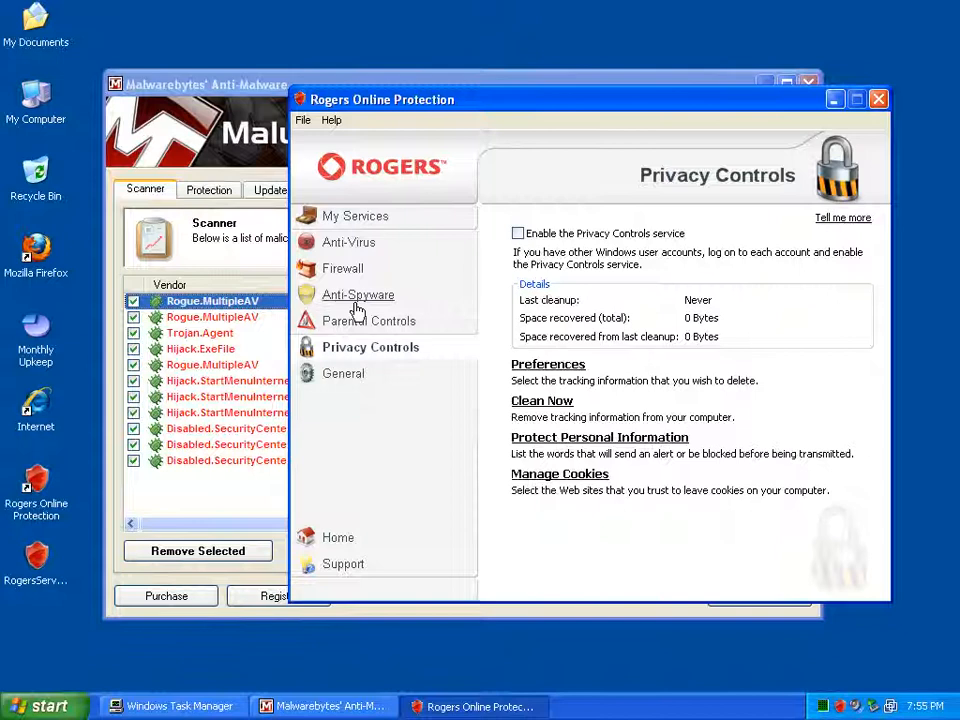
pyautogui.click(356, 294)
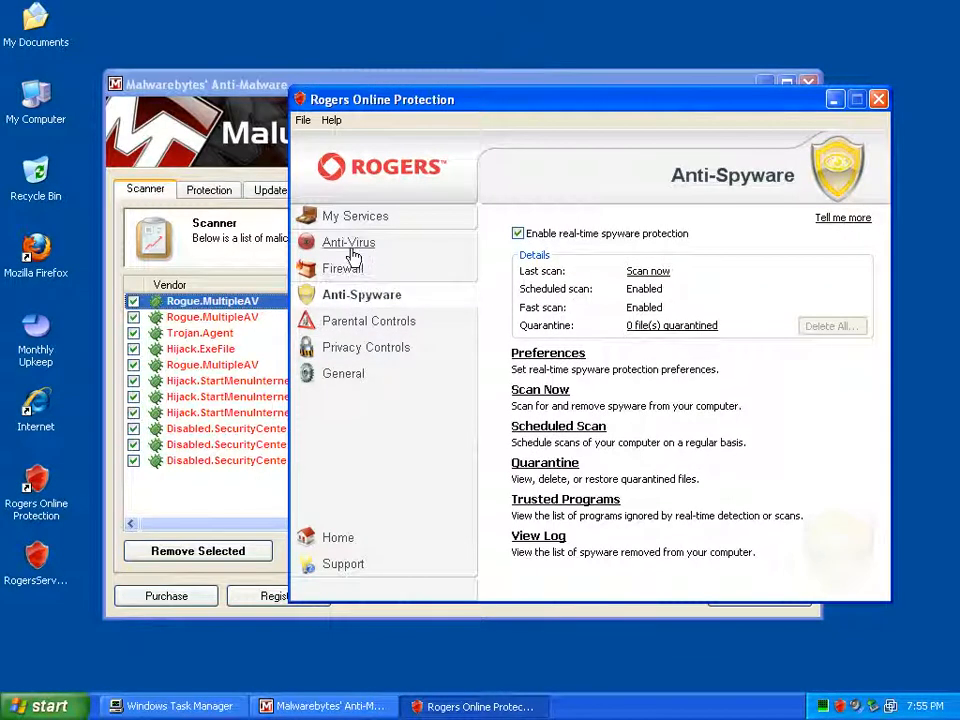
pyautogui.click(548, 352)
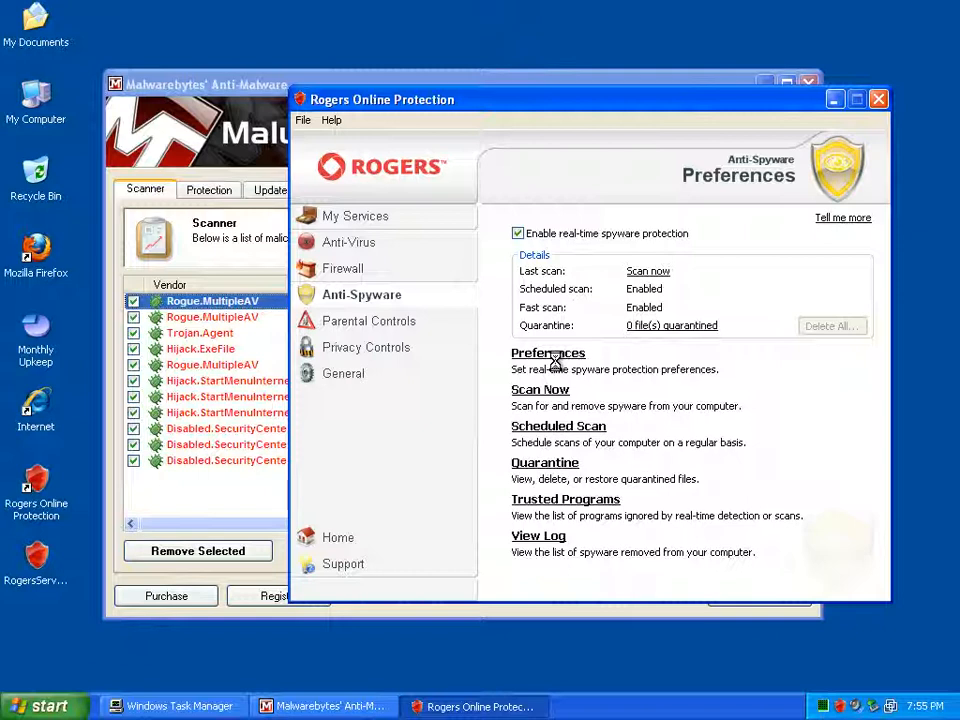
pyautogui.moveTo(210, 516)
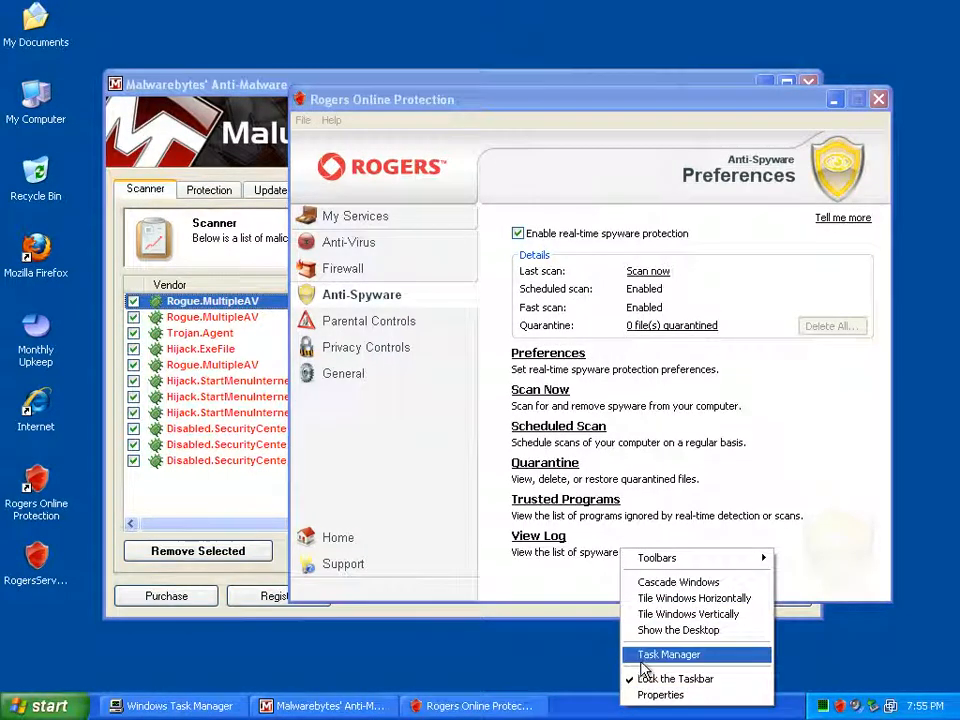
# Bring up Windows Task Manager and sort the process list alphabetically by image name.
pyautogui.click(668, 654)
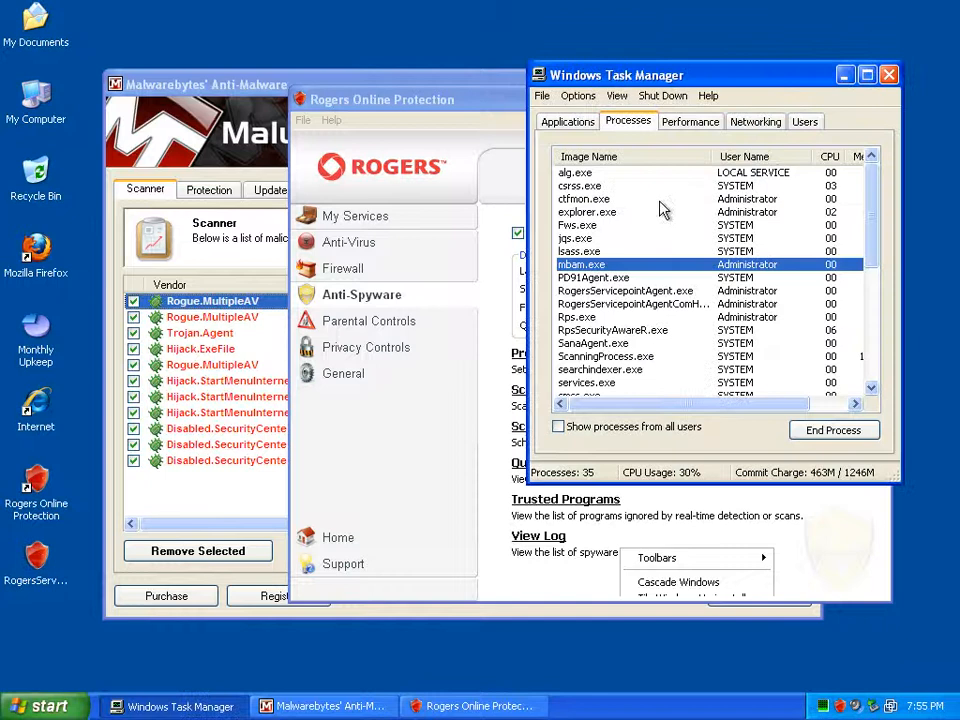
pyautogui.click(588, 156)
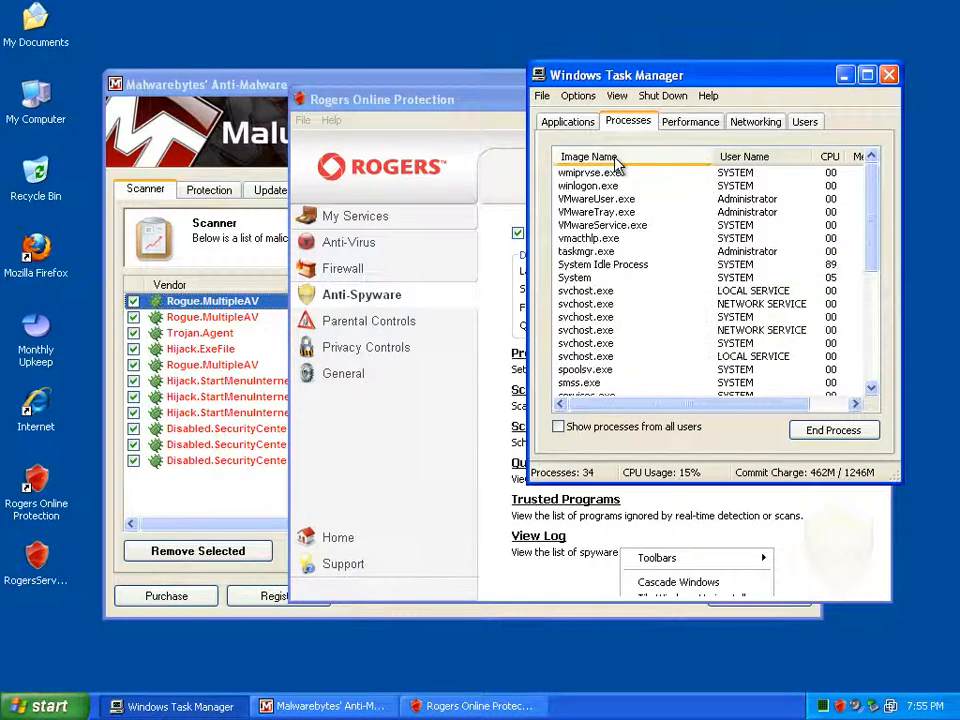
pyautogui.click(586, 252)
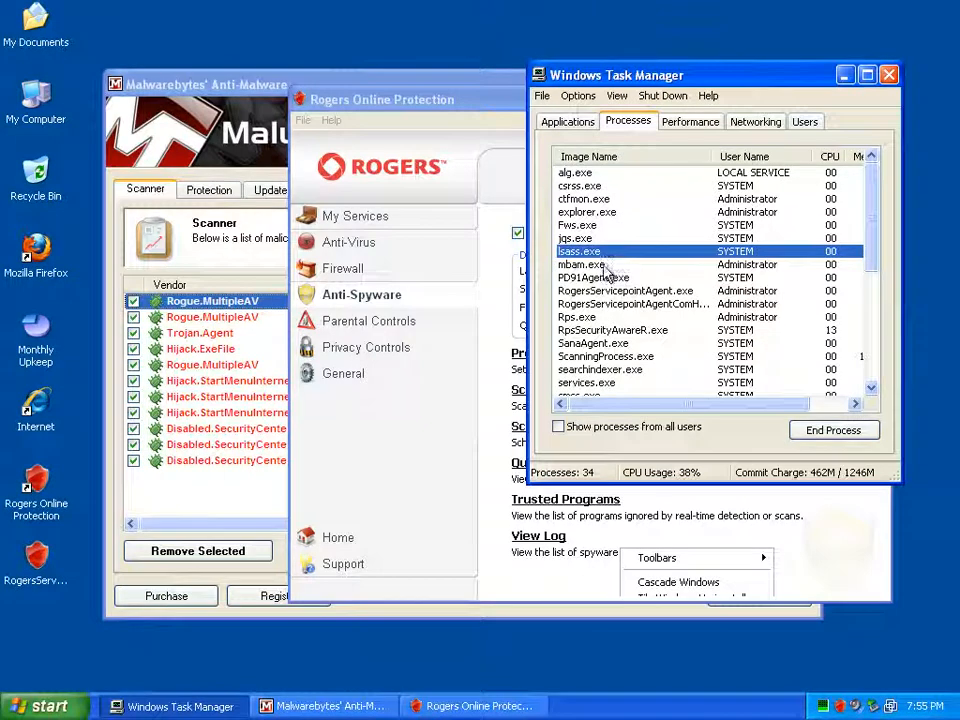
pyautogui.click(592, 276)
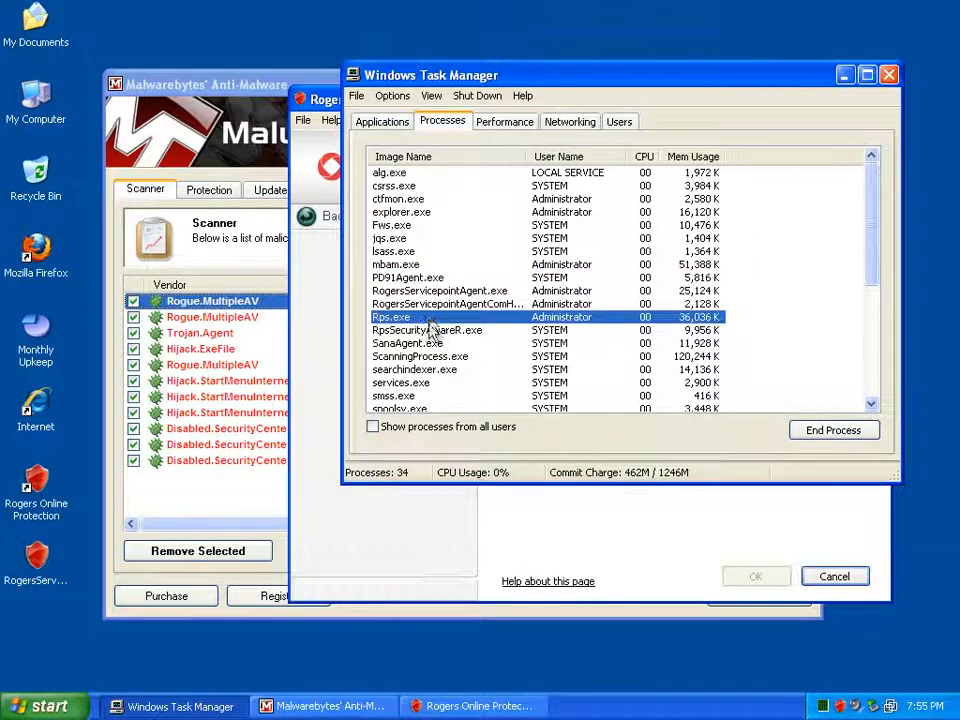
# Find ScanningProcess.exe at about 120,244 K memory use, then close Task Manager.
pyautogui.click(420, 356)
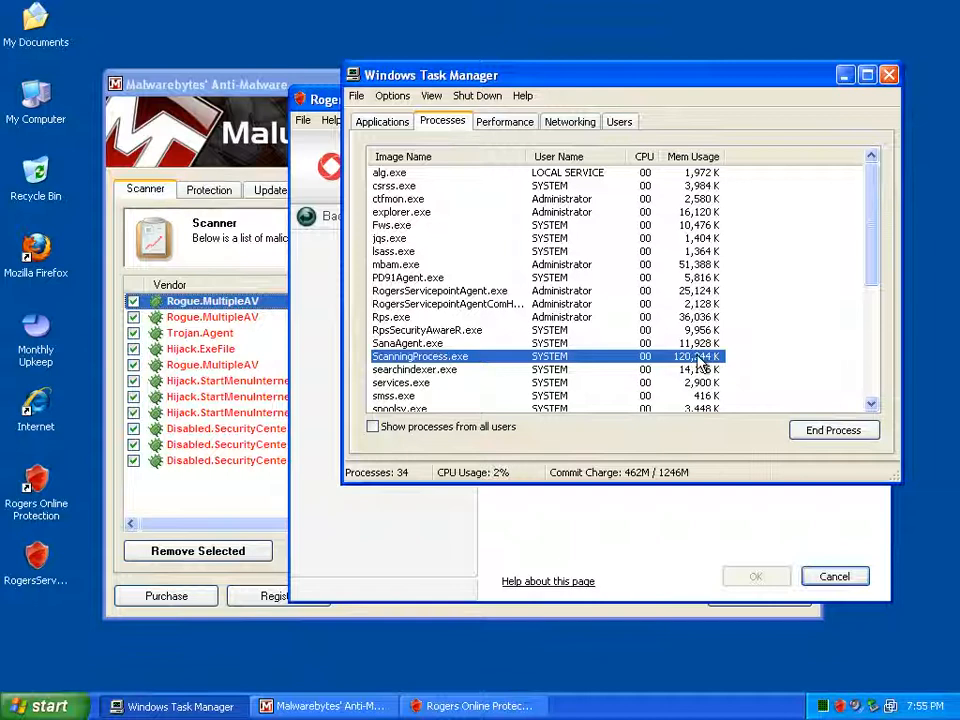
pyautogui.click(408, 276)
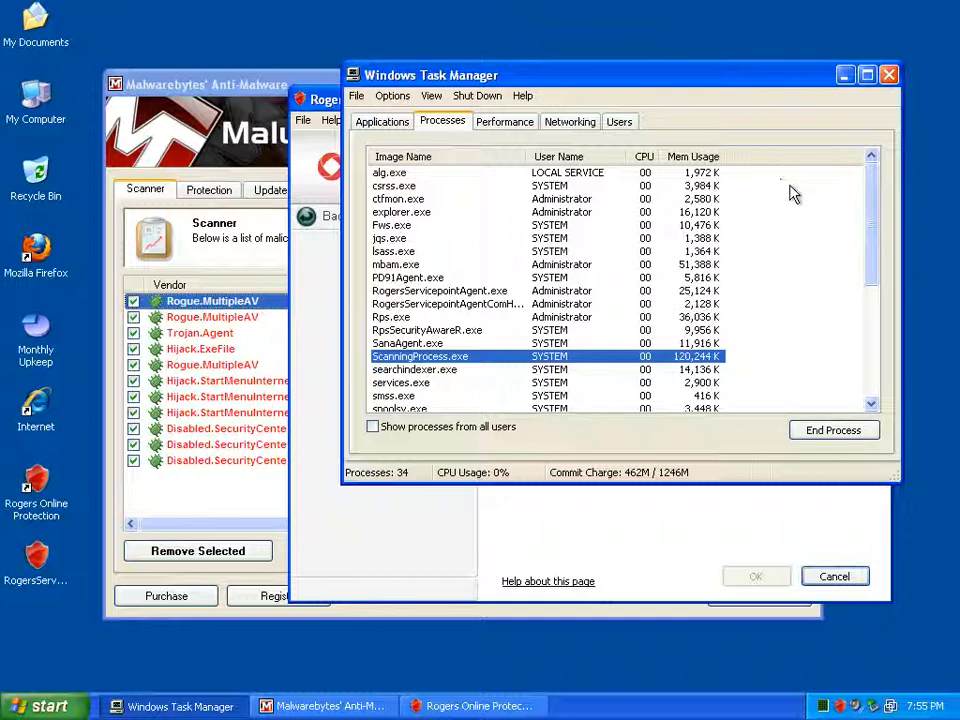
pyautogui.scroll(-3)
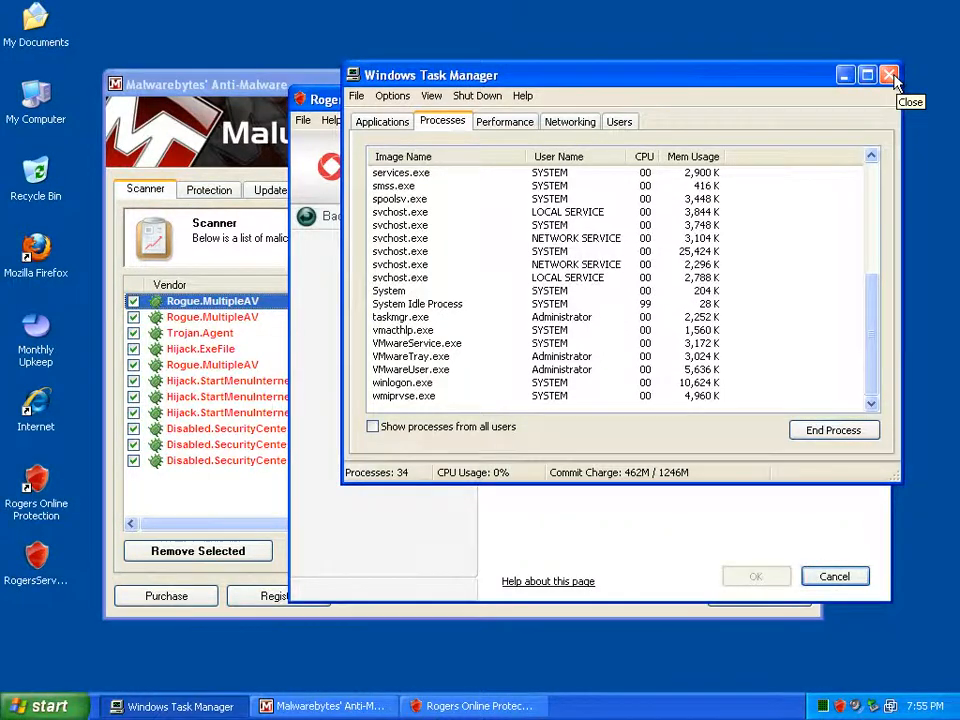
pyautogui.click(888, 74)
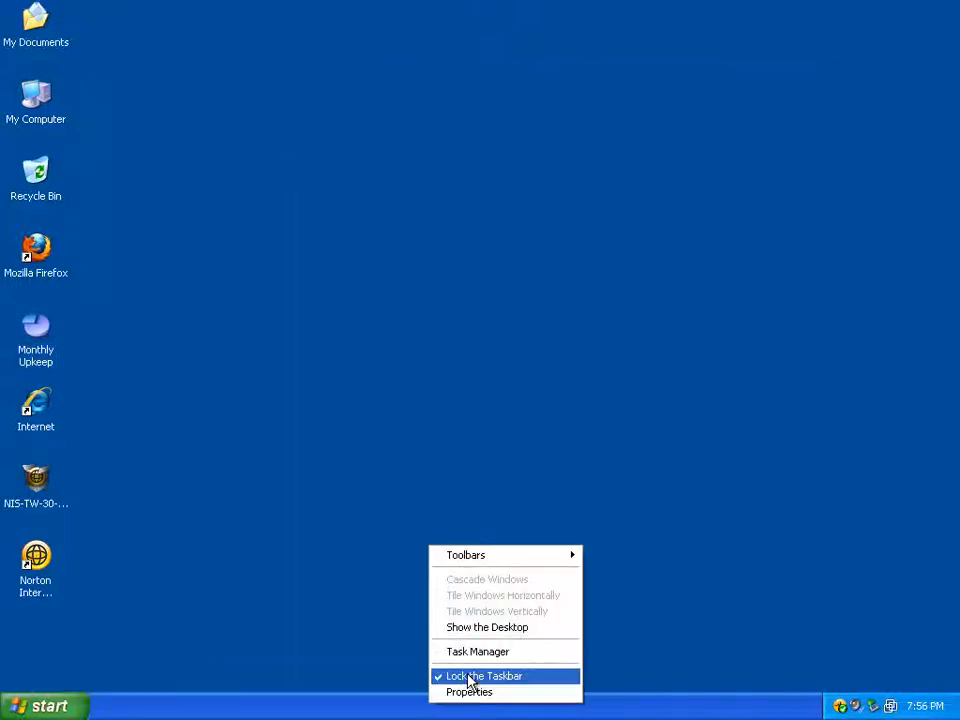
# Bring up Task Manager on the other computer showing 26 processes and 276M commit charge.
pyautogui.click(476, 652)
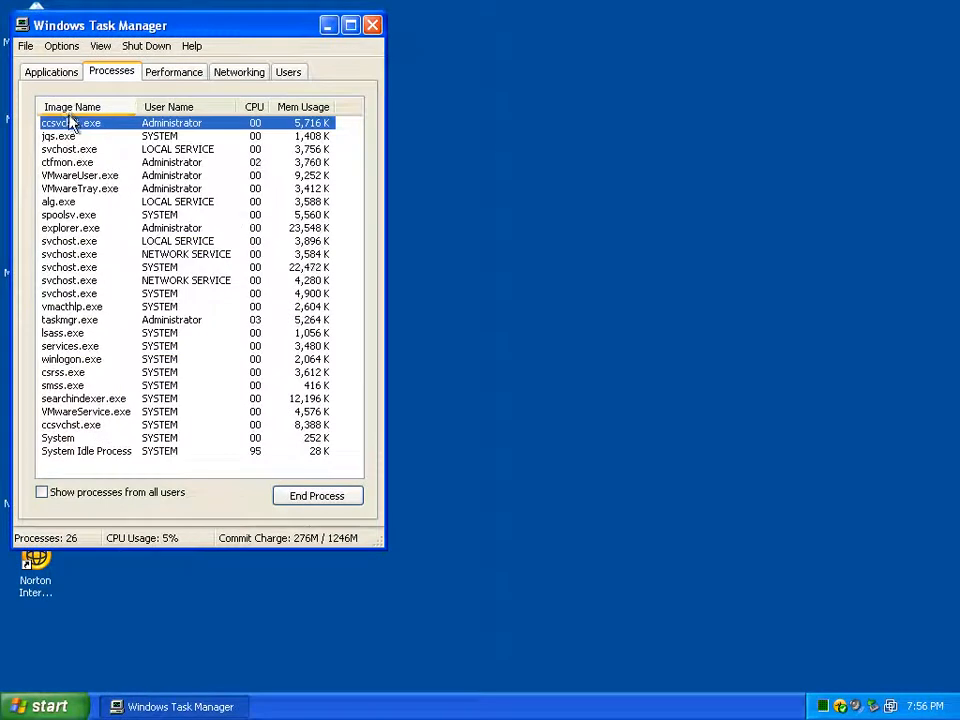
pyautogui.click(72, 106)
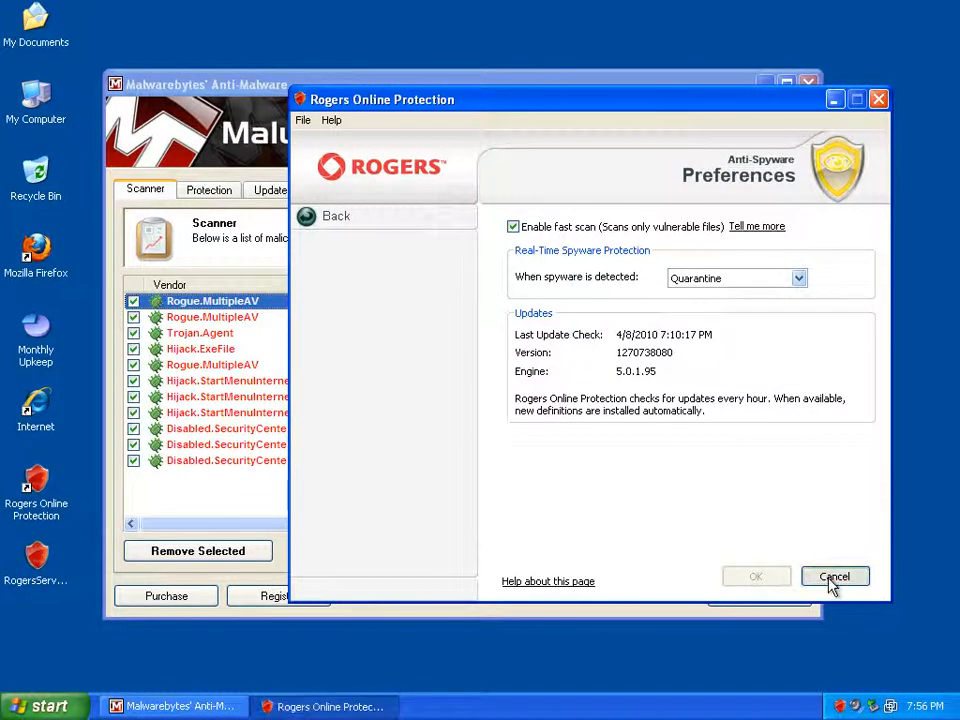
# Leave Anti-Spyware preferences unchanged, review Firewall preferences, and finish on the Anti-Virus overview.
pyautogui.click(836, 576)
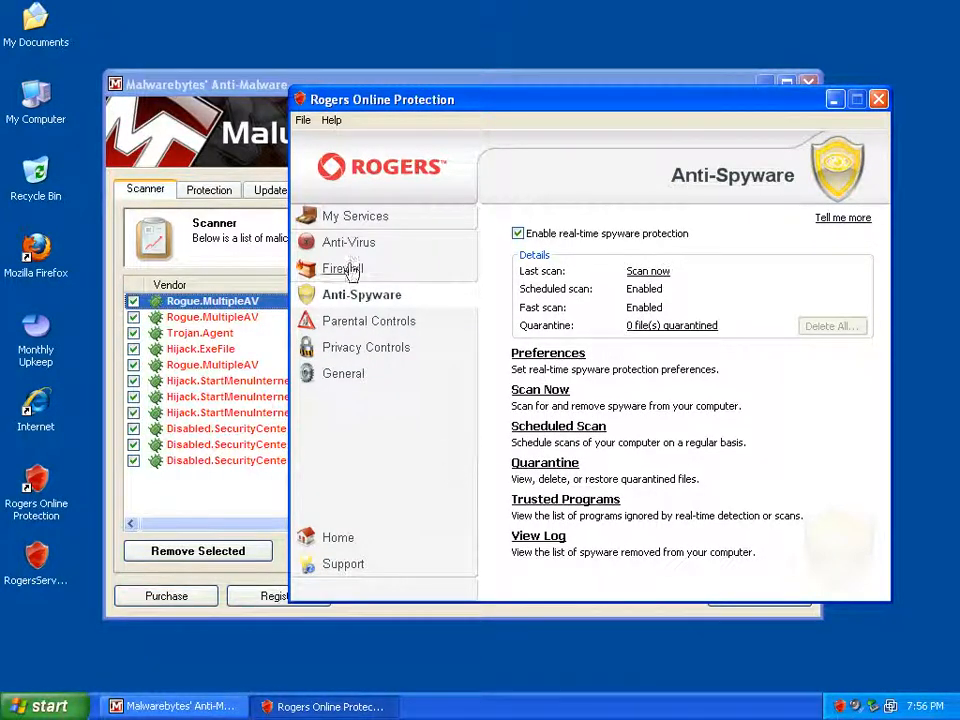
pyautogui.click(344, 268)
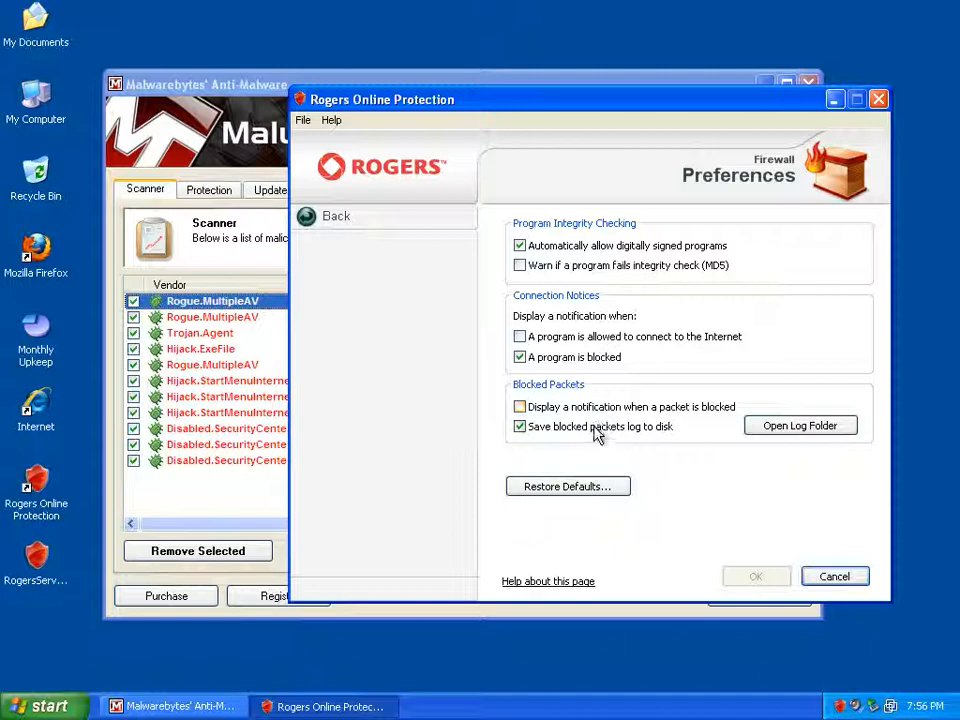
pyautogui.click(336, 216)
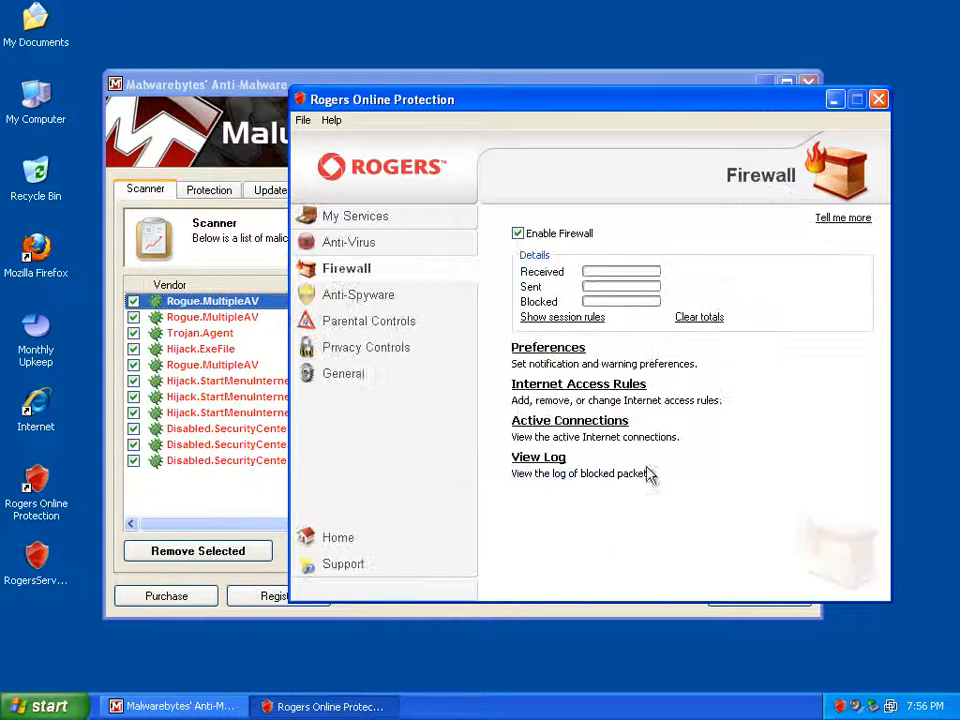
pyautogui.click(348, 242)
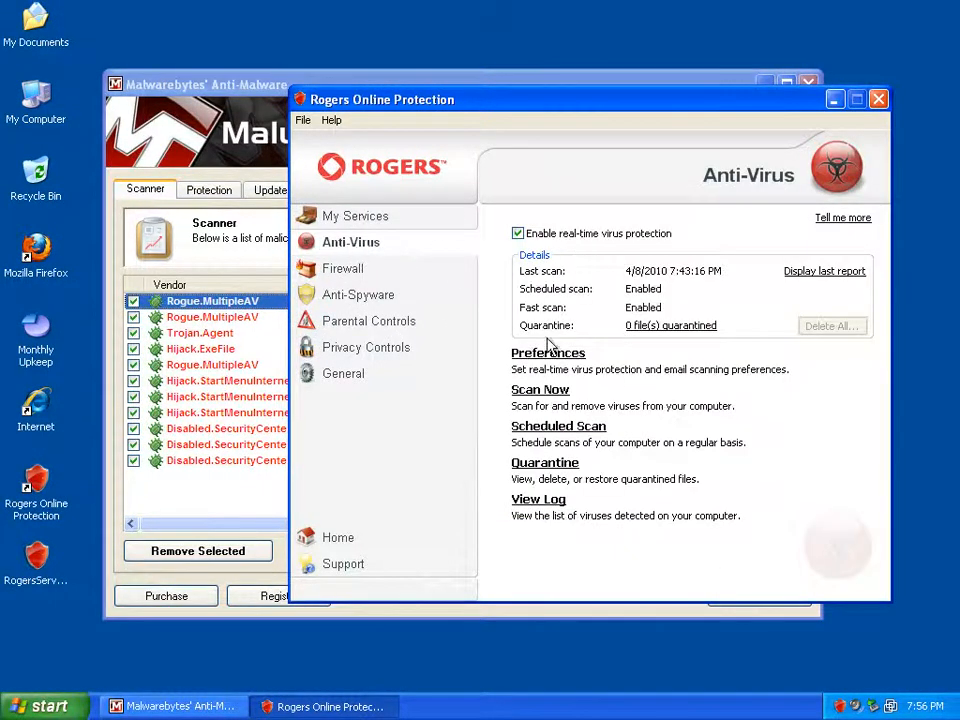
# Confirm found viruses are set to Disinfect/Quarantine in Anti-Virus preferences, then cancel without changes.
pyautogui.click(548, 352)
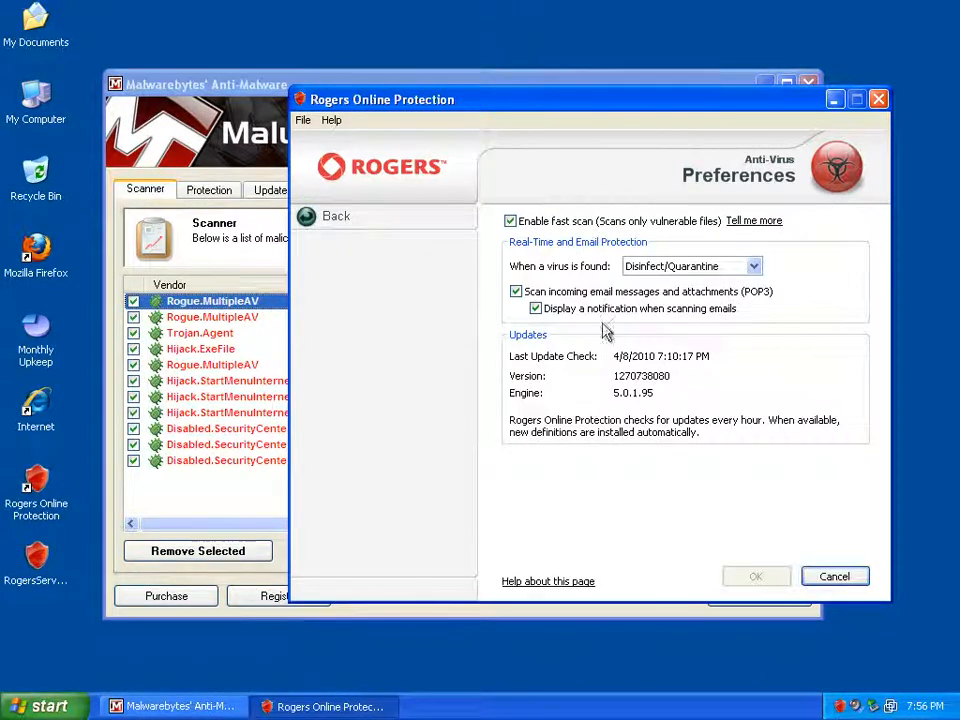
pyautogui.click(690, 266)
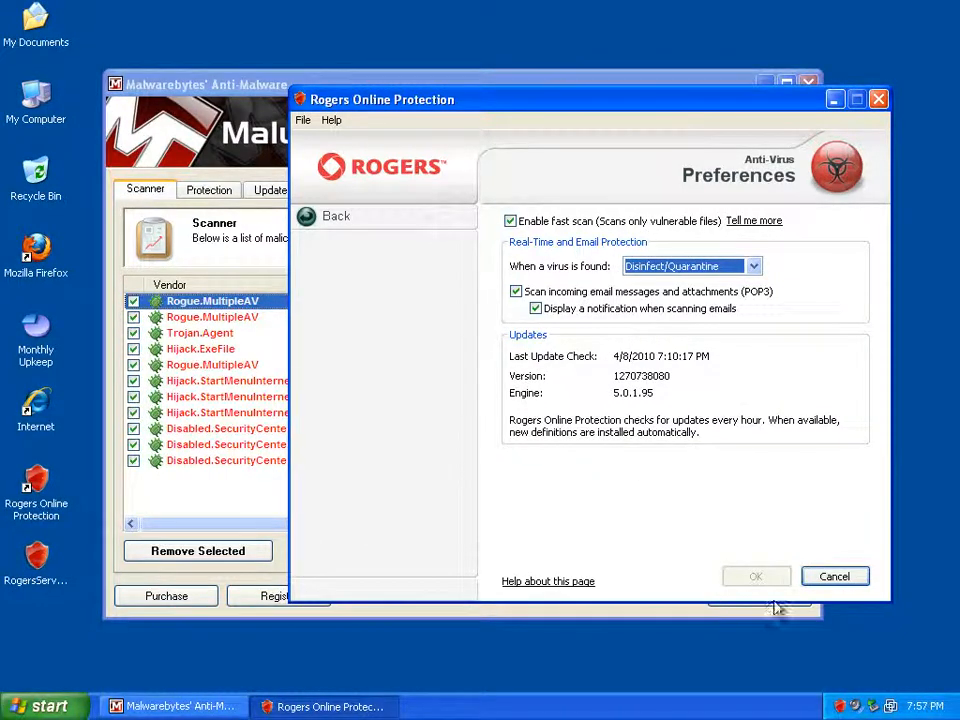
pyautogui.click(358, 216)
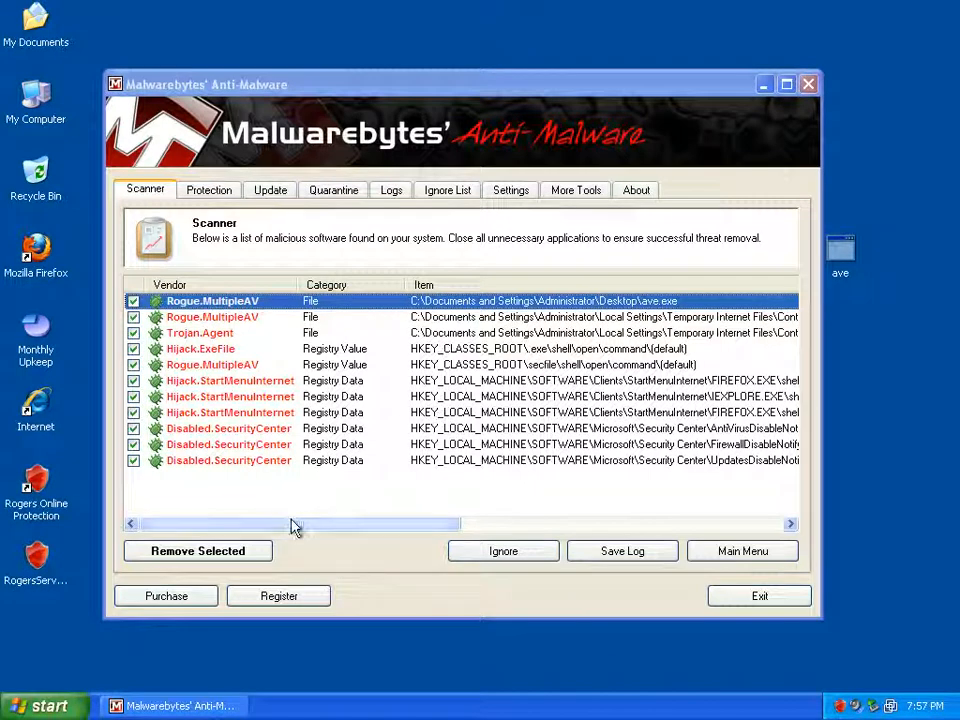
pyautogui.moveTo(290, 496)
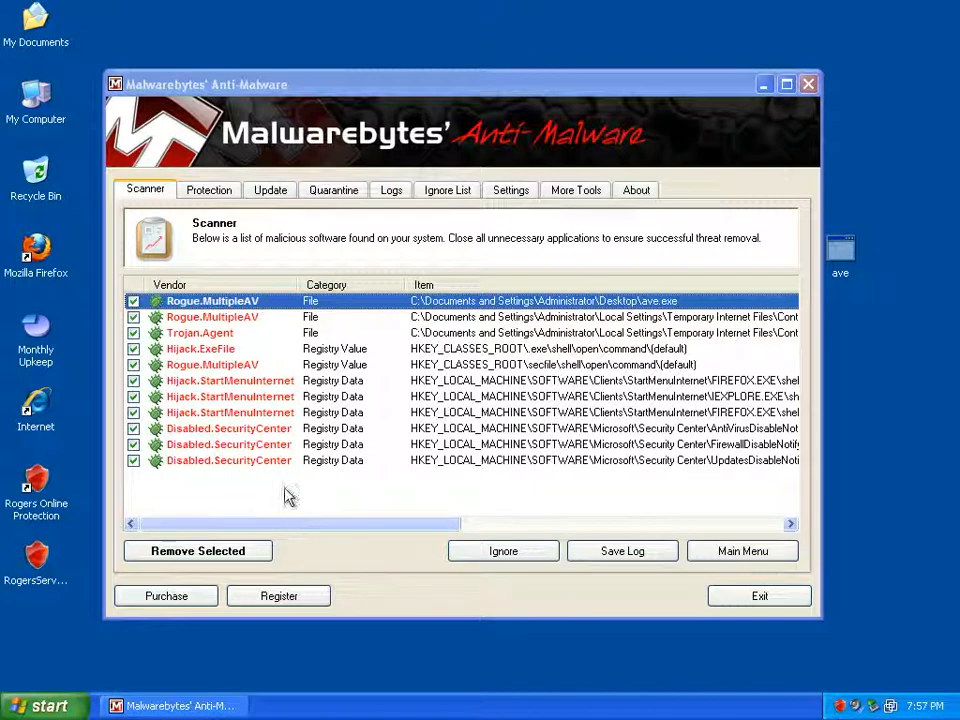
pyautogui.moveTo(262, 348)
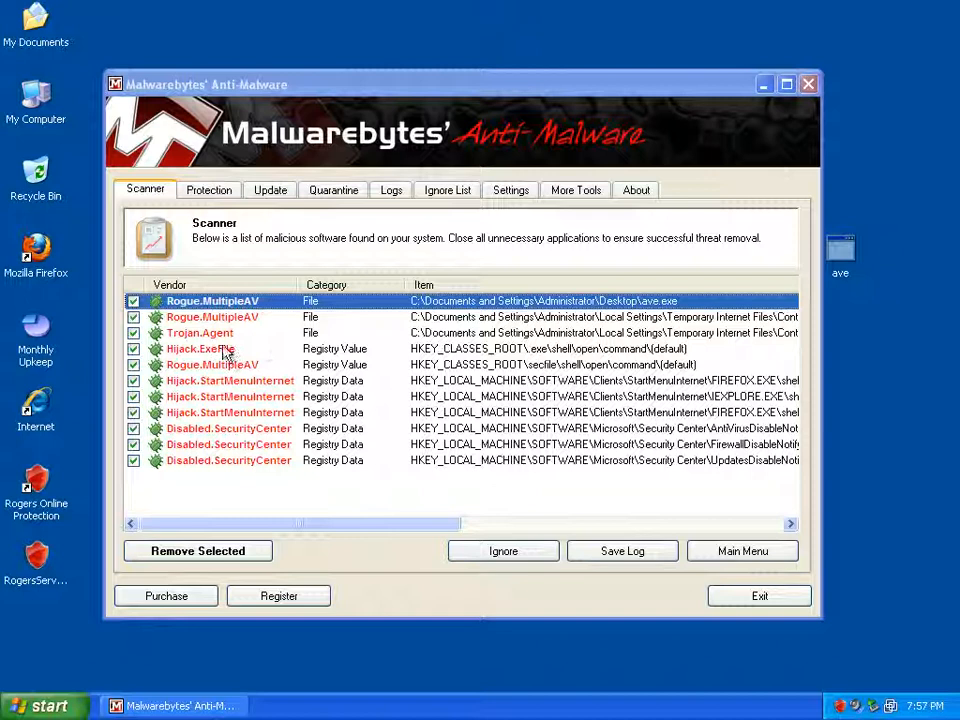
pyautogui.moveTo(240, 366)
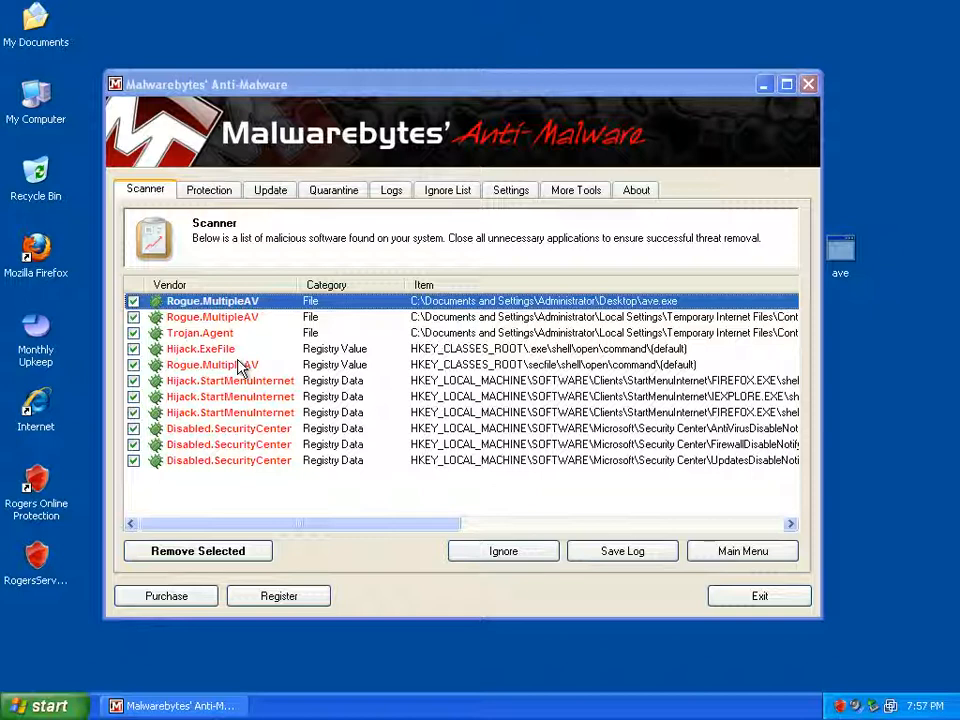
pyautogui.moveTo(316, 400)
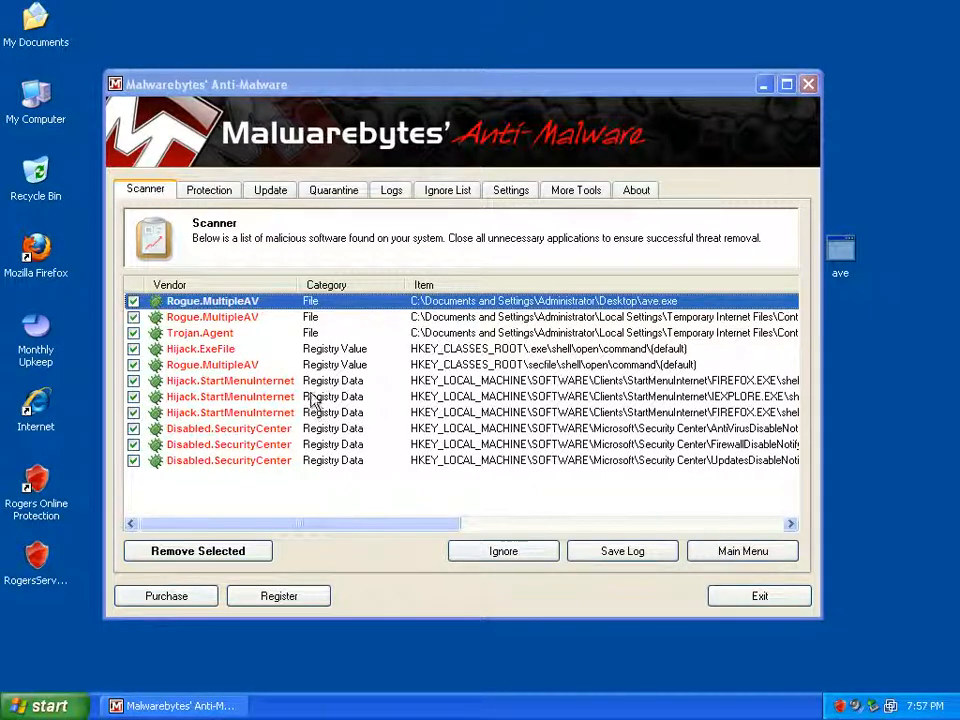
pyautogui.moveTo(800, 688)
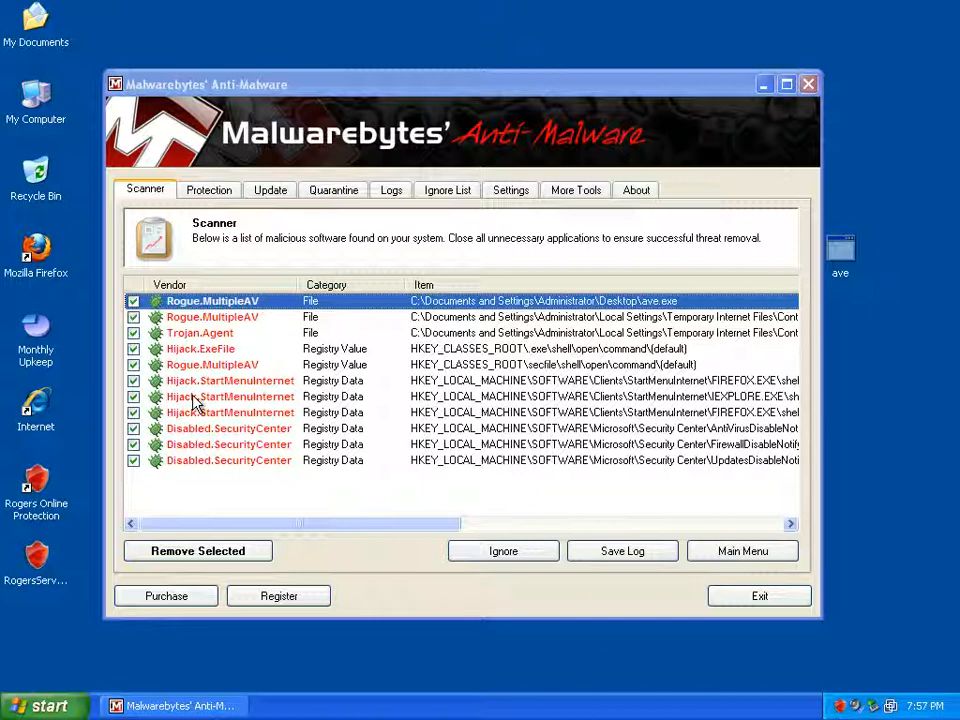
pyautogui.moveTo(436, 558)
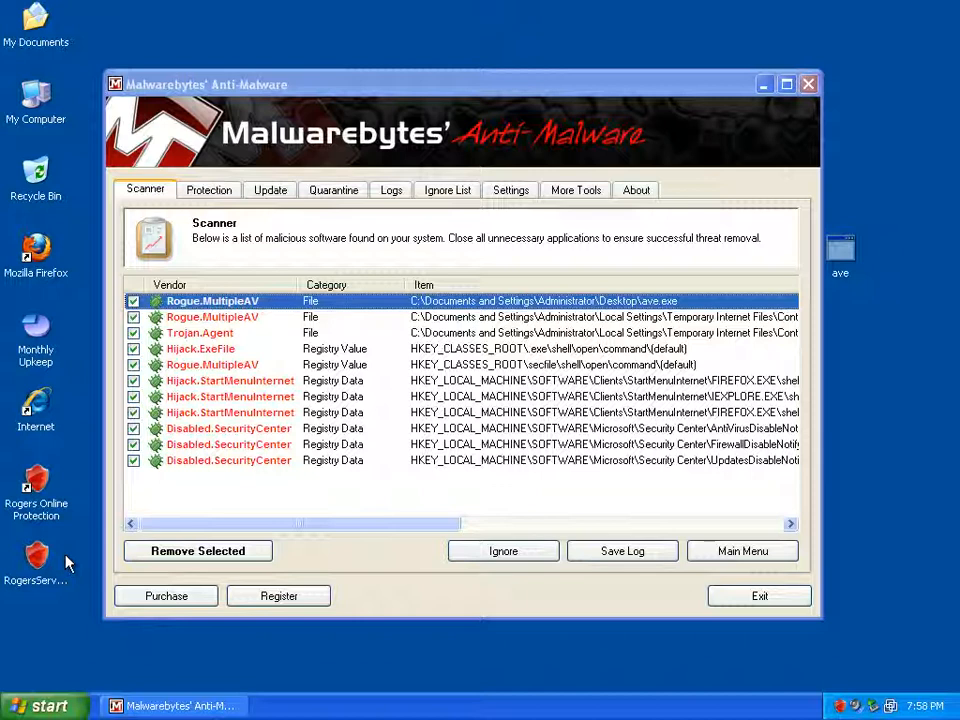
pyautogui.moveTo(176, 704)
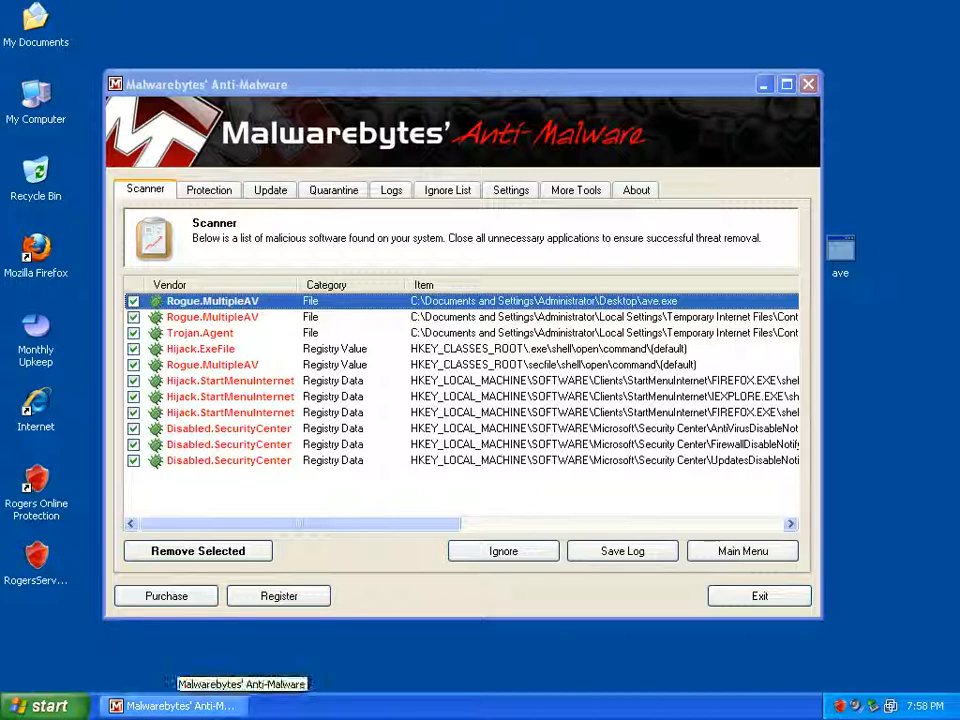